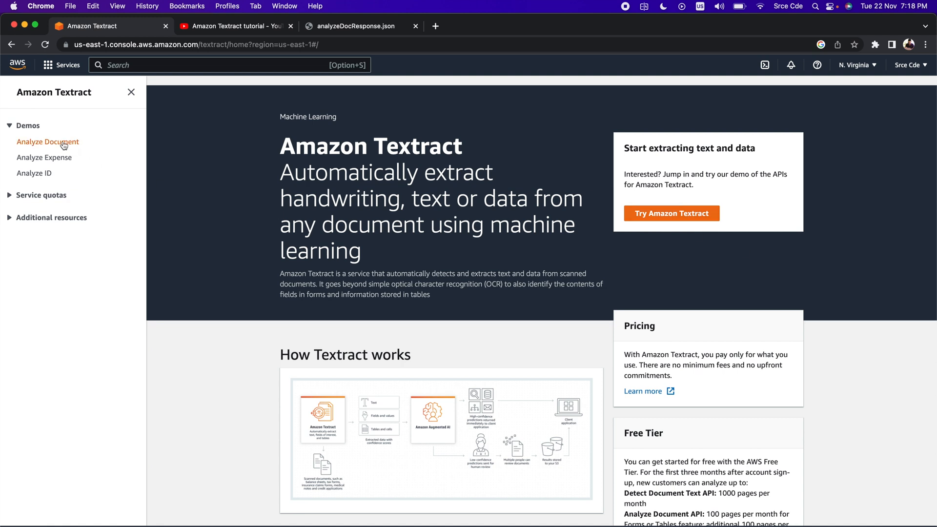
Step: Load the Analyze Document demo and view the sample paystub's extracted raw text
click(48, 141)
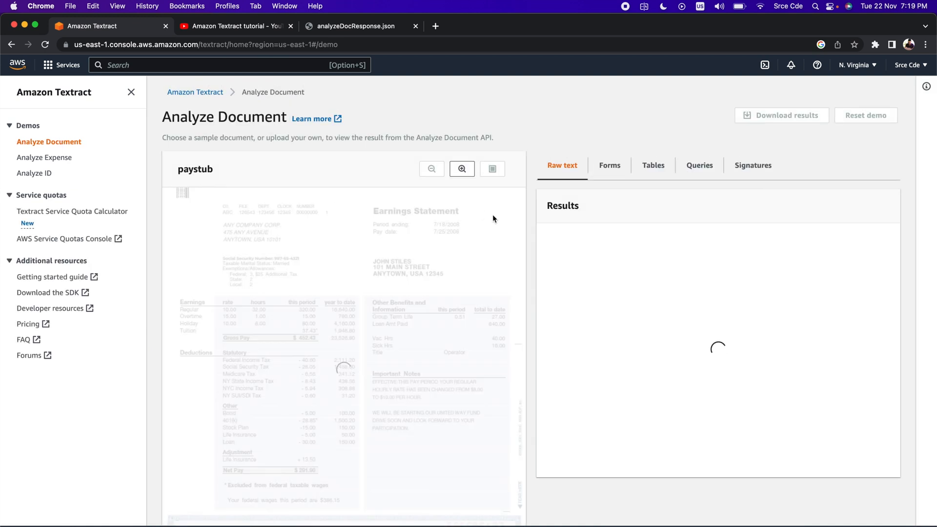
mouse_move(503, 225)
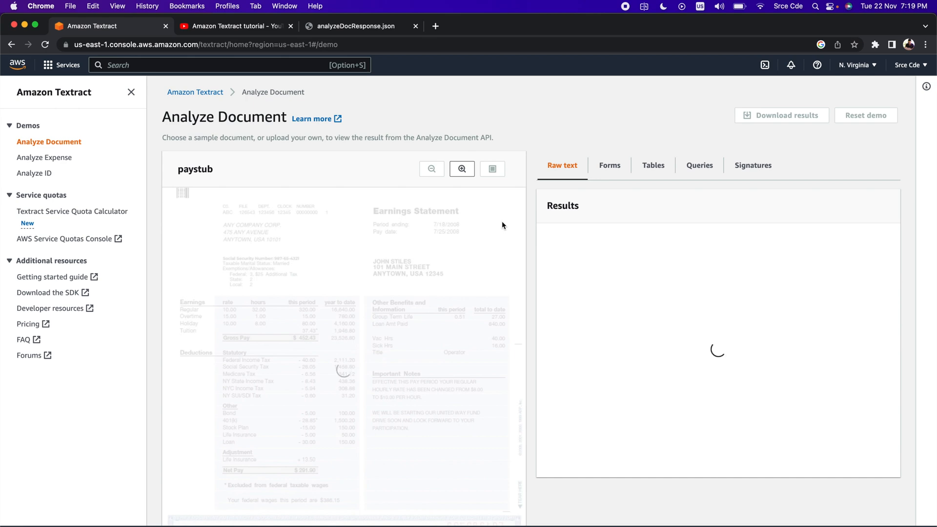
mouse_move(493, 268)
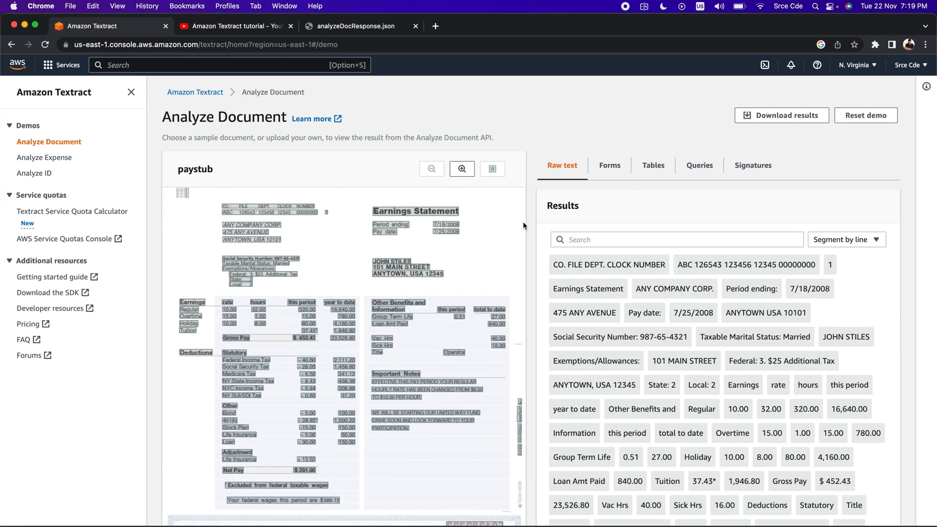
mouse_move(318, 174)
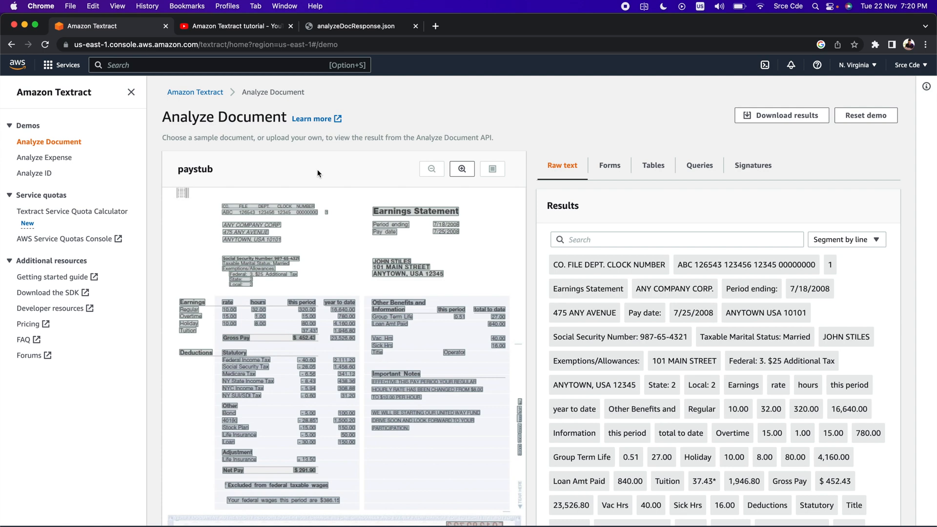
mouse_move(361, 183)
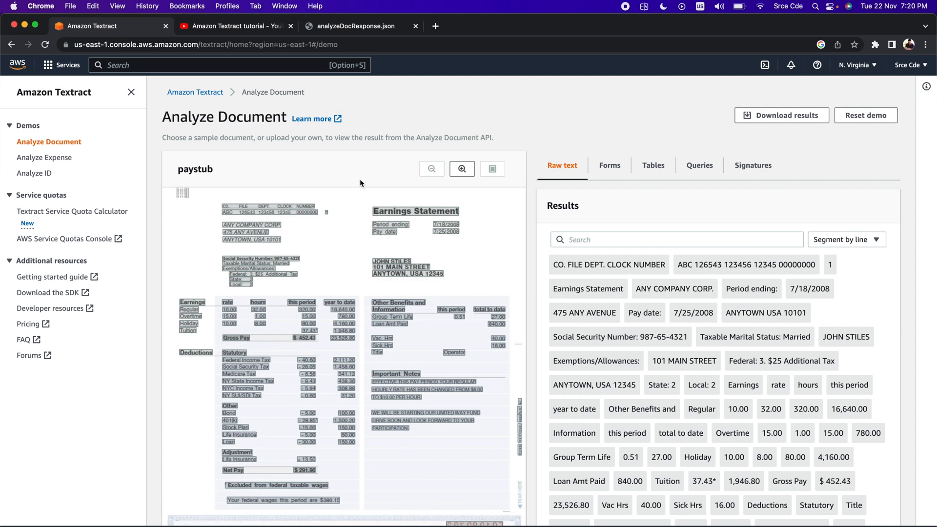
mouse_move(436, 277)
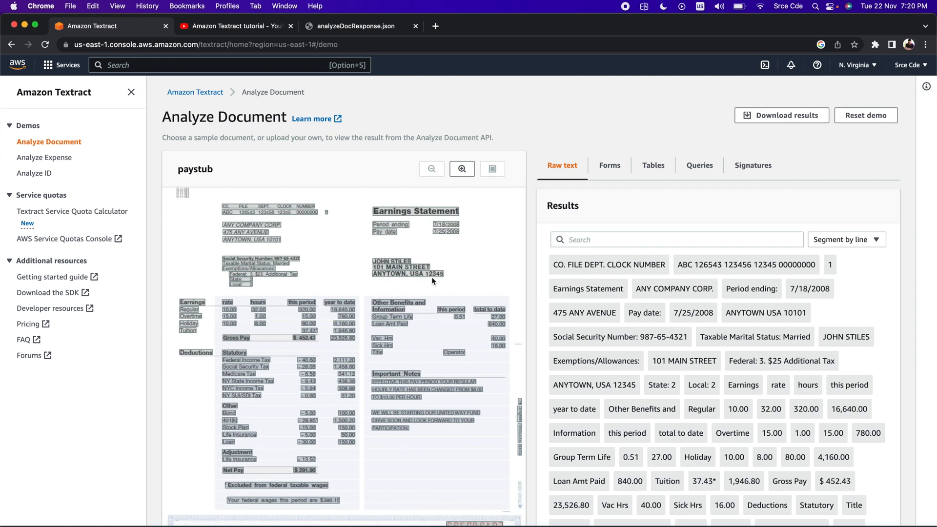
scroll(down, 3)
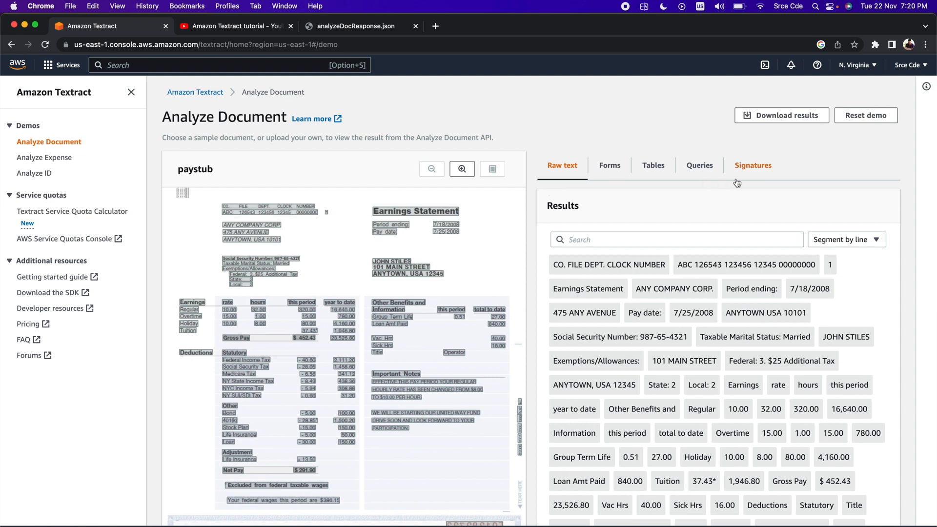
mouse_move(759, 174)
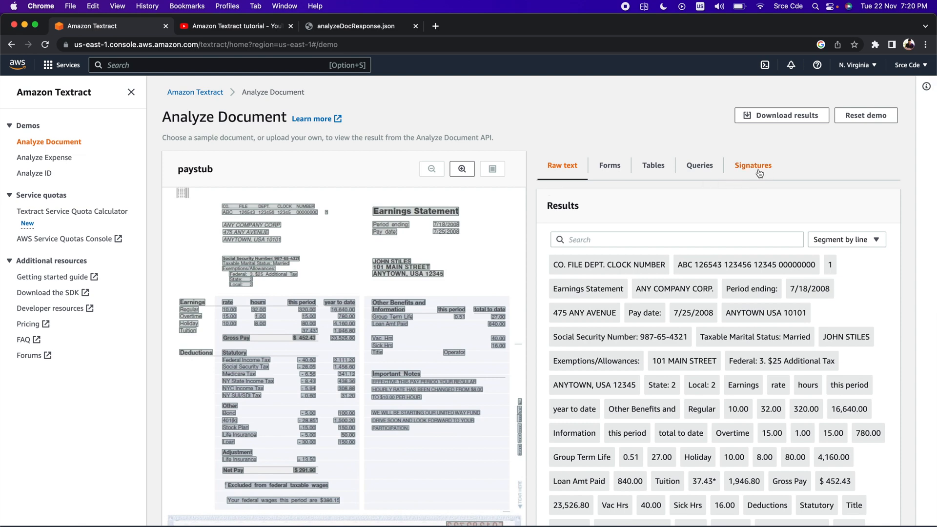
Step: View the paystub's detected signatures and highlight Signature 1 (81% confidence) on the check
click(753, 165)
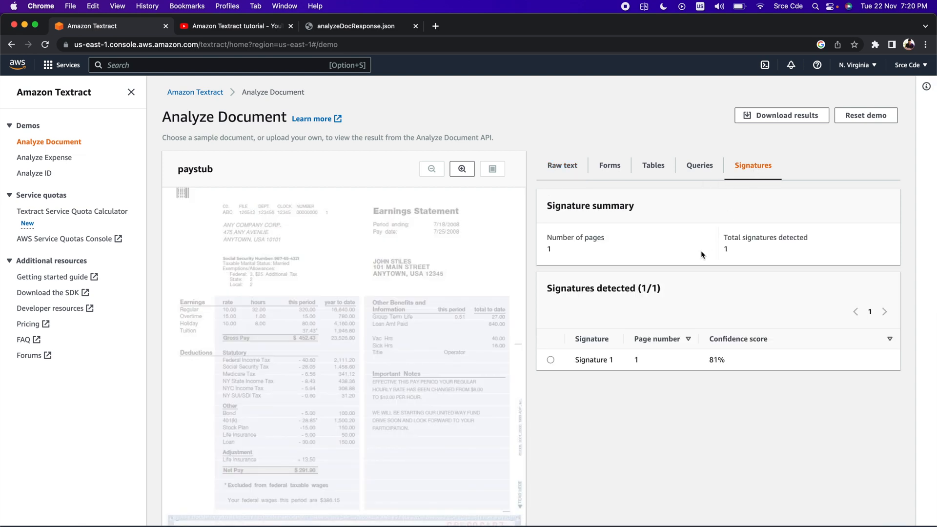
scroll(down, 3)
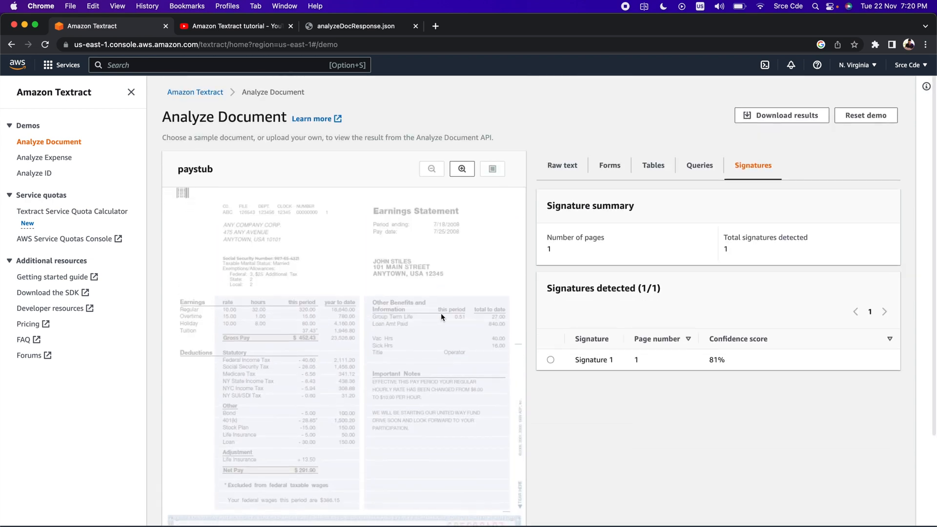
scroll(down, 3)
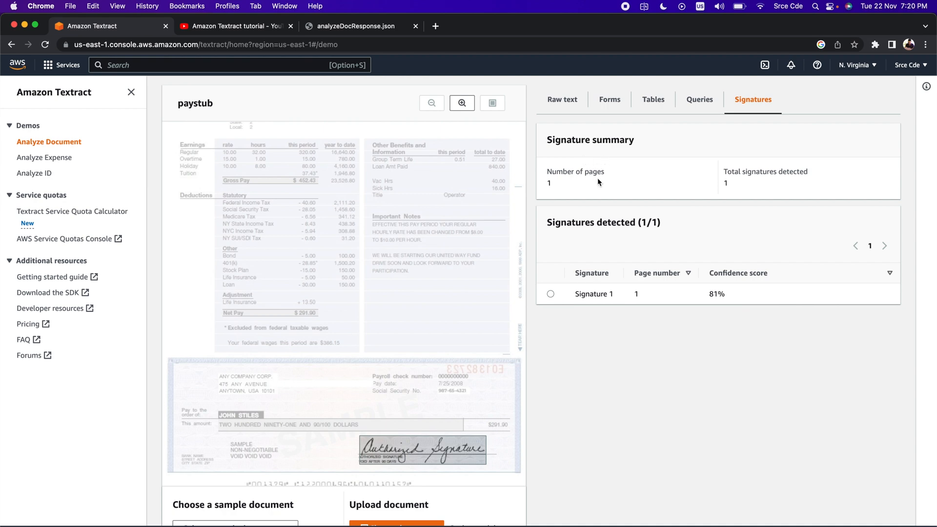
mouse_move(594, 184)
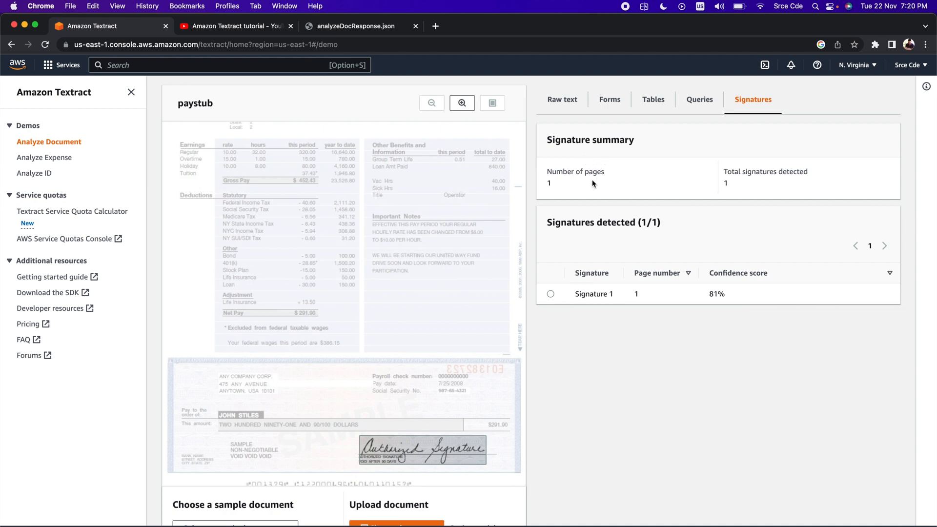
mouse_move(783, 179)
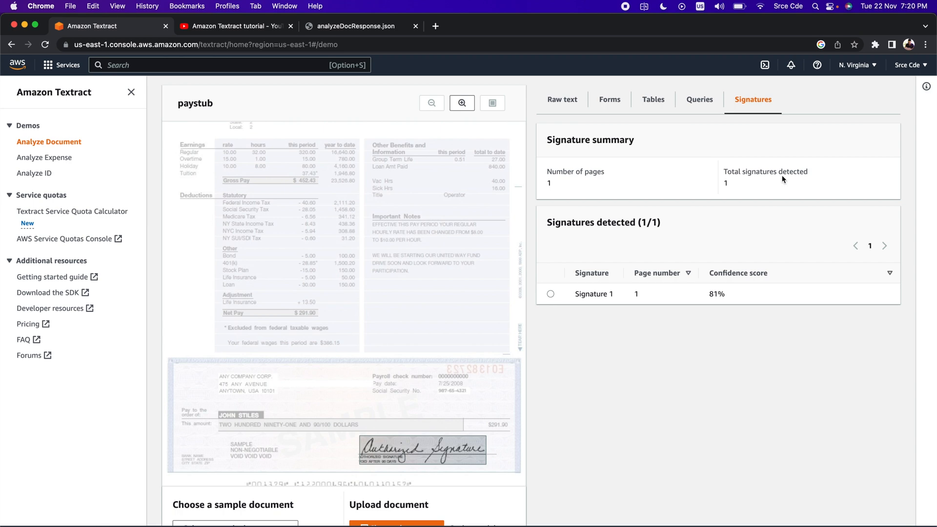
mouse_move(625, 184)
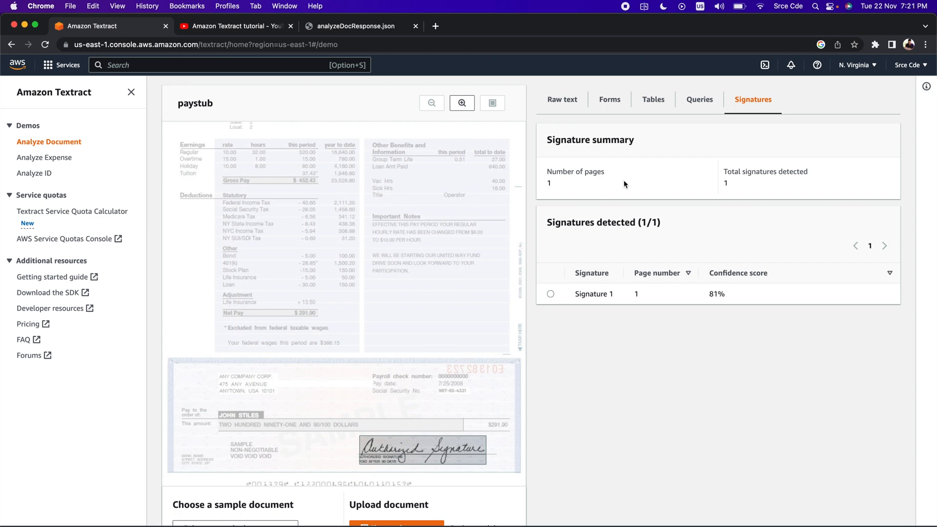
mouse_move(786, 185)
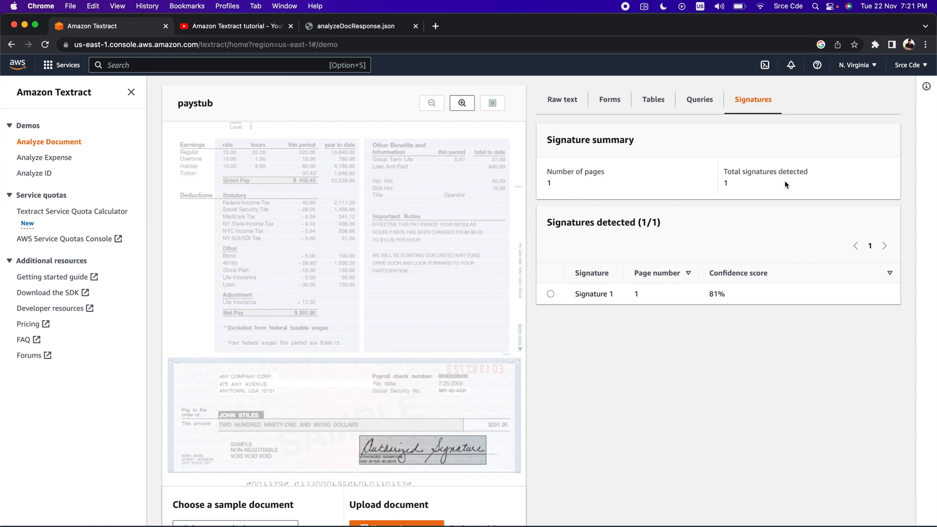
click(550, 294)
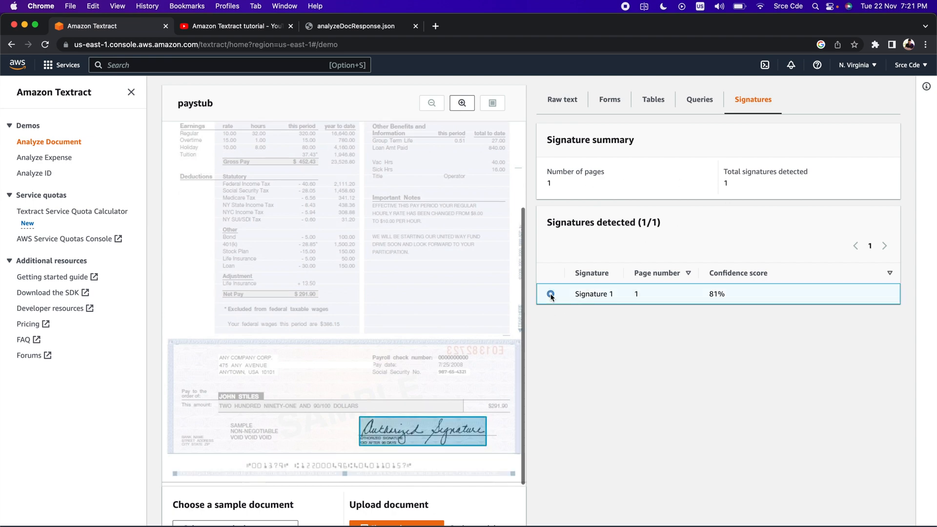
scroll(down, 3)
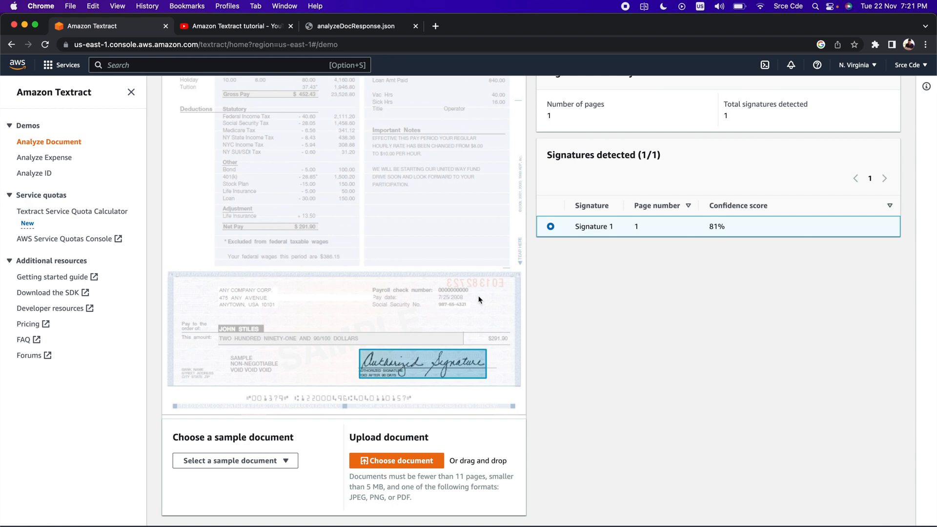
mouse_move(664, 215)
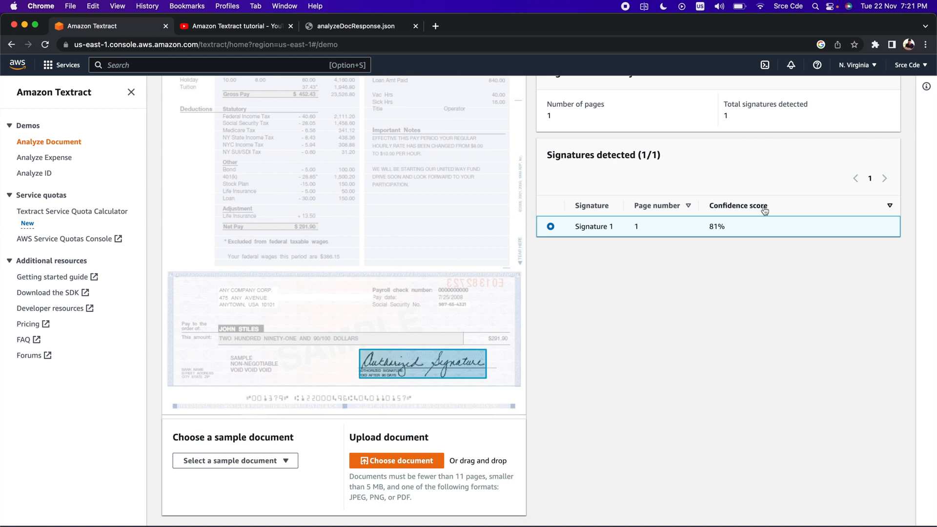
mouse_move(570, 310)
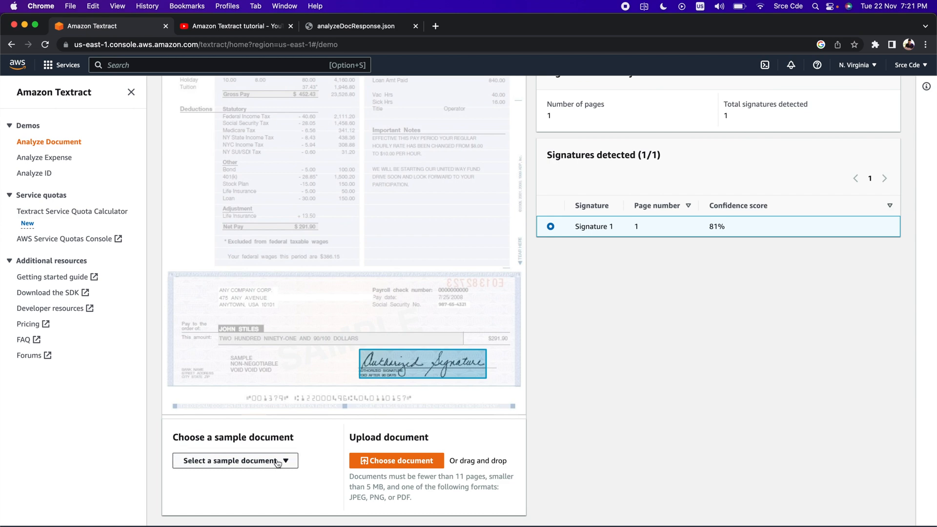
mouse_move(275, 463)
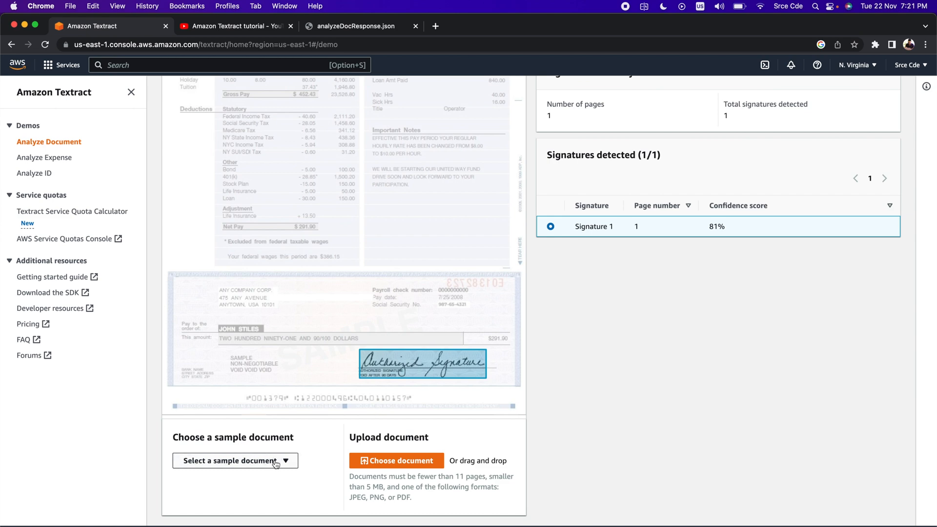
Step: Load the form_1005 sample (Request for Verification of Employment) and view its raw text lines
click(235, 461)
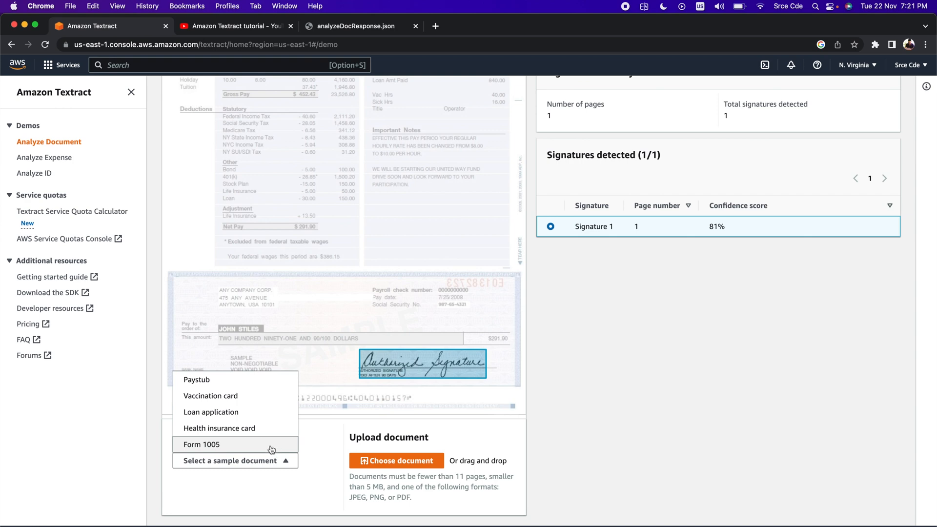
click(211, 445)
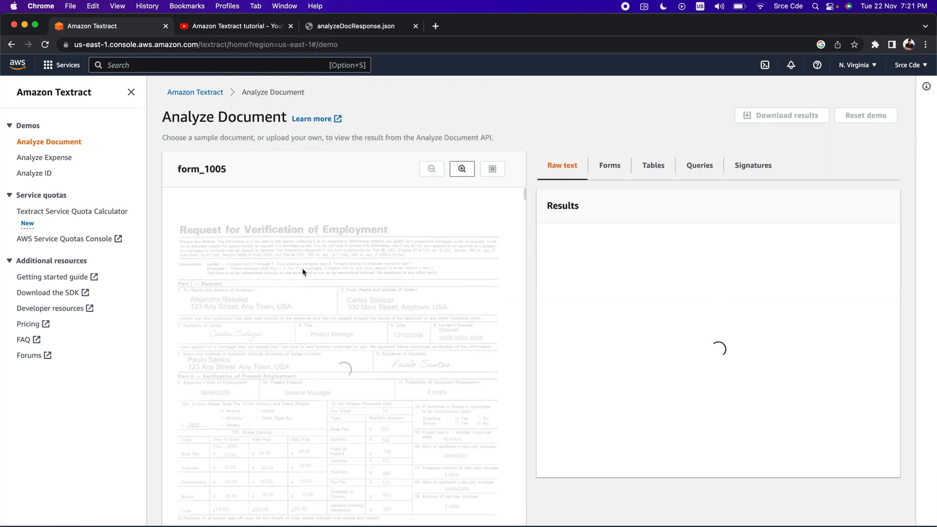
mouse_move(384, 253)
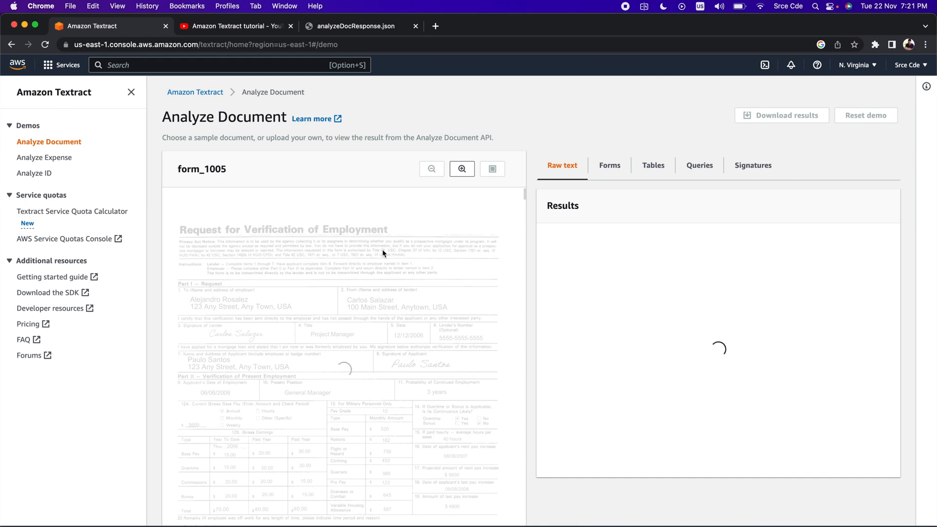
scroll(down, 3)
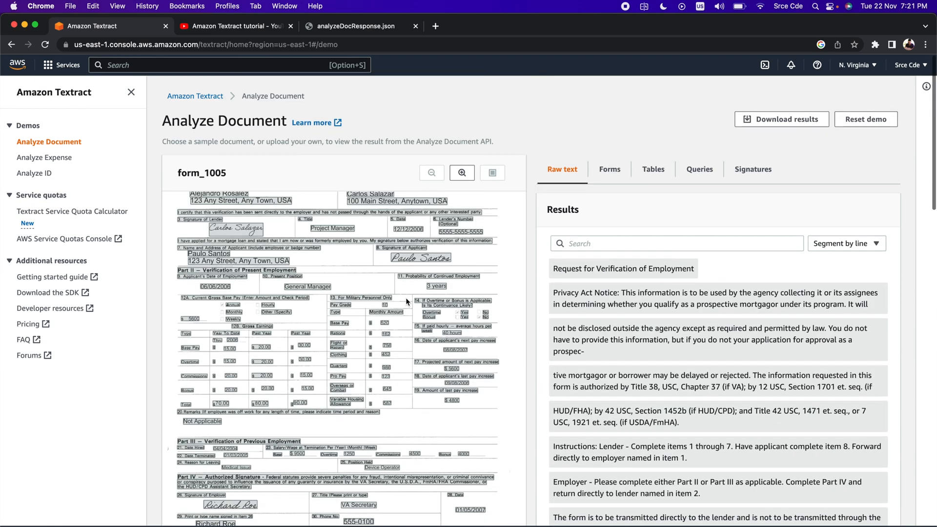
scroll(down, 3)
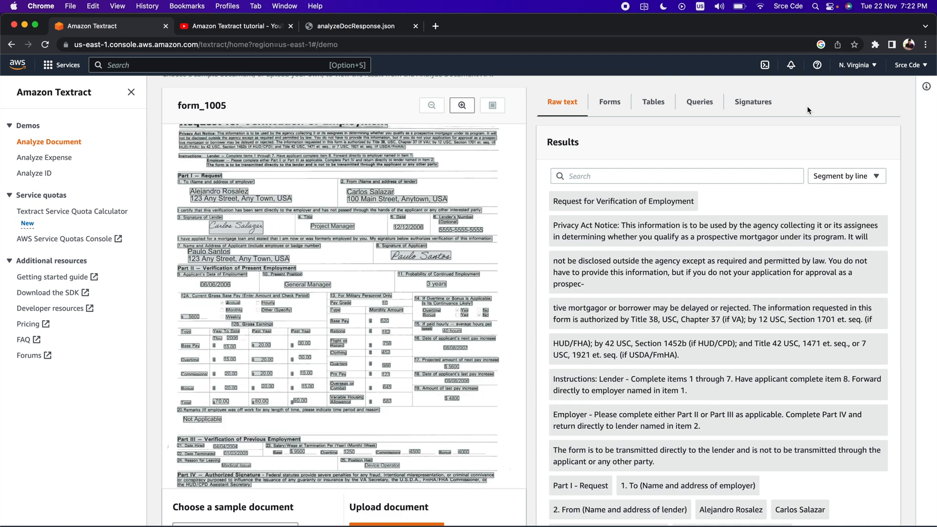
Step: View form_1005's three detected signatures (42%, 40%, 32%) and highlight Signature 1
click(752, 101)
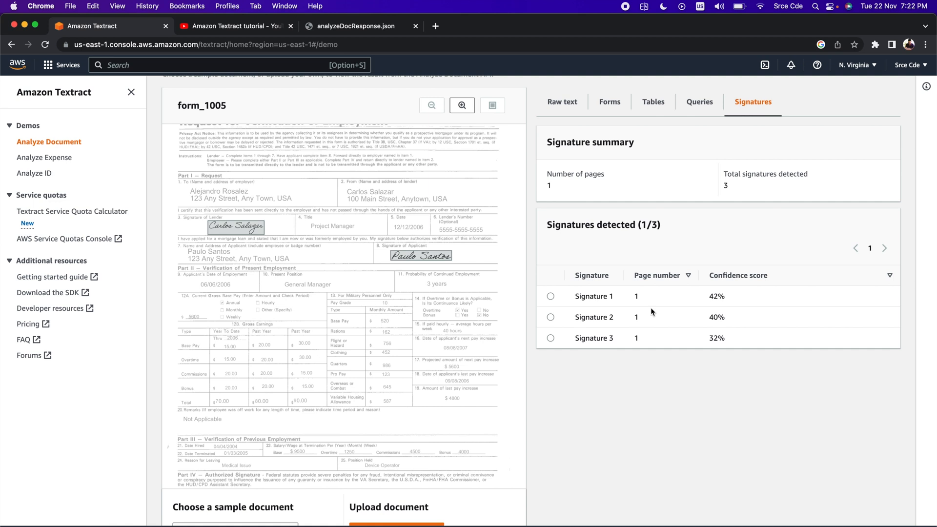
mouse_move(657, 314)
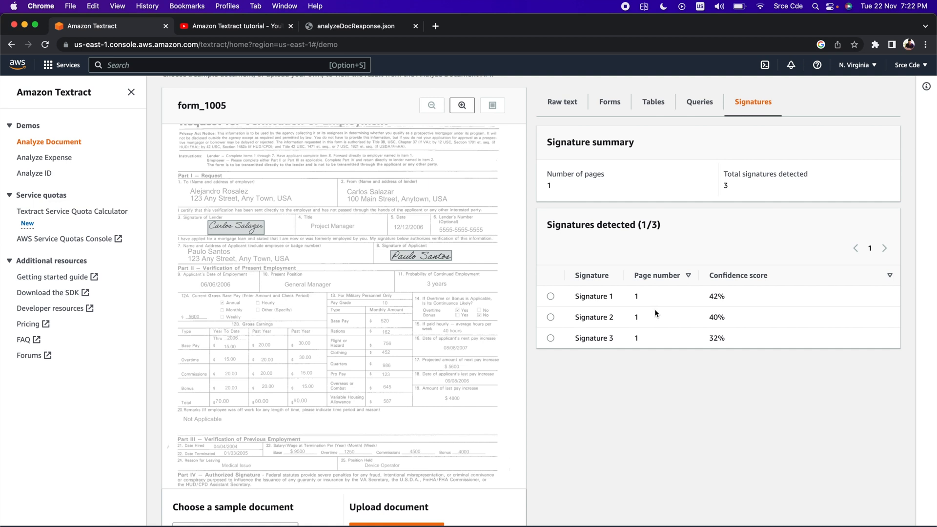
scroll(up, 3)
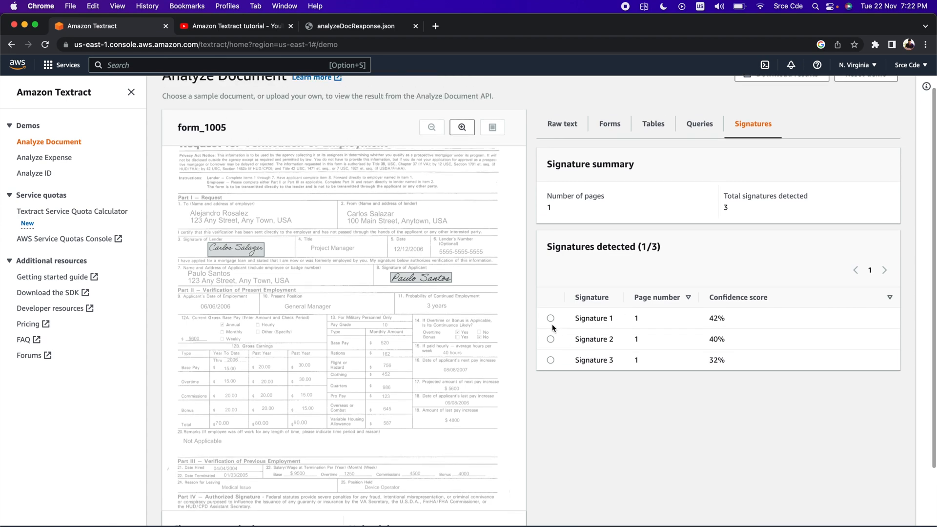
click(550, 318)
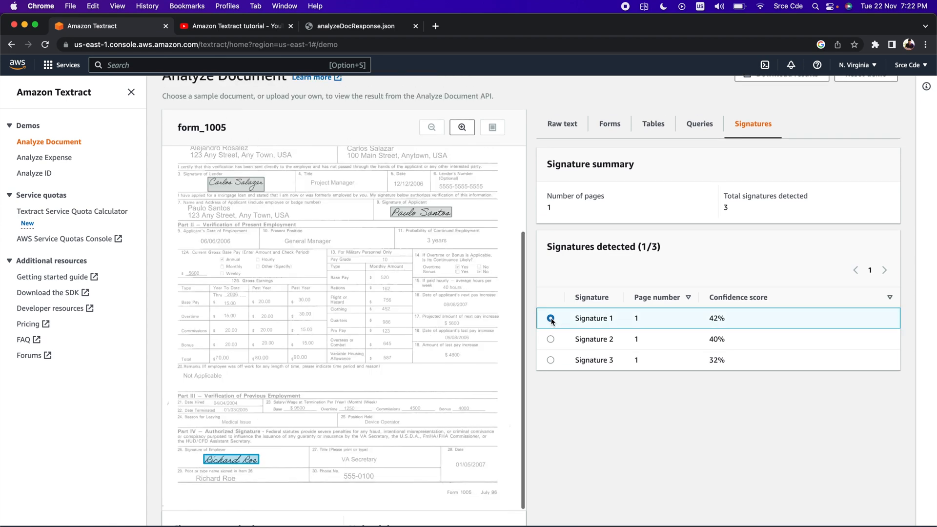
click(550, 318)
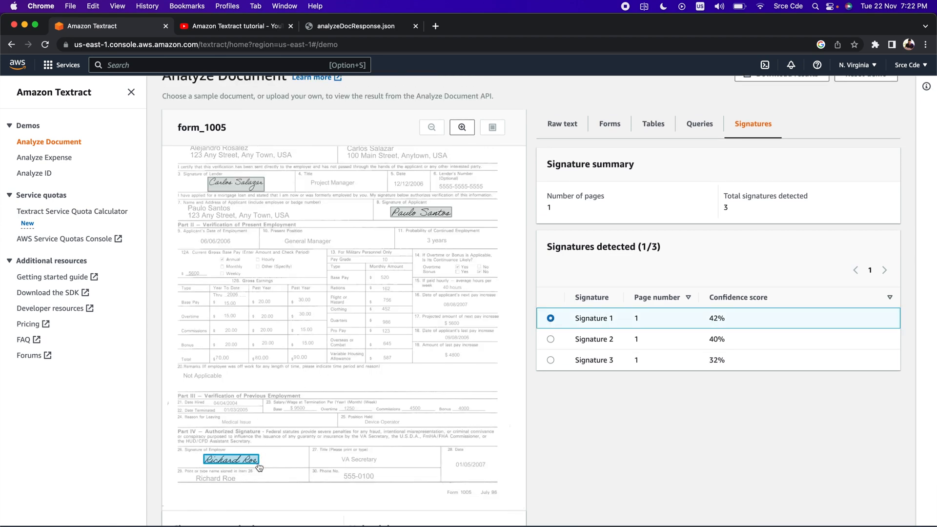
mouse_move(500, 408)
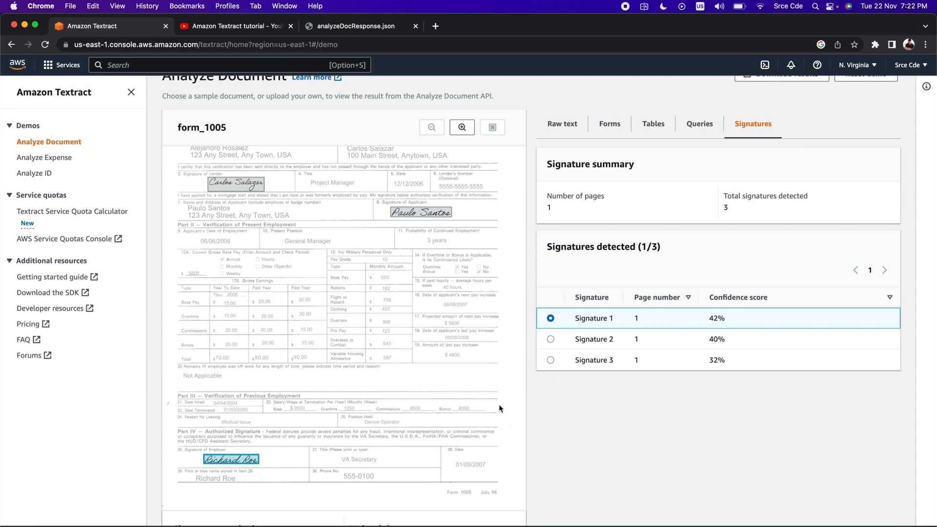
mouse_move(728, 328)
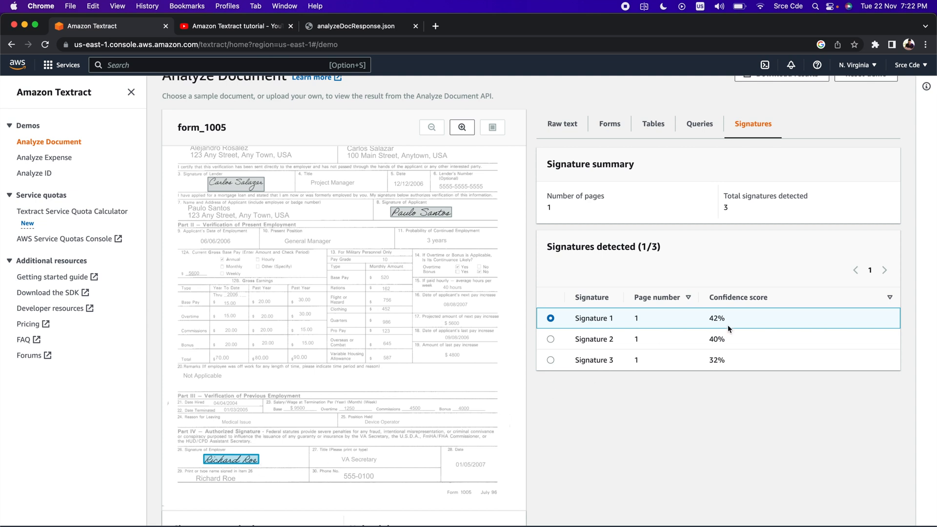
mouse_move(451, 249)
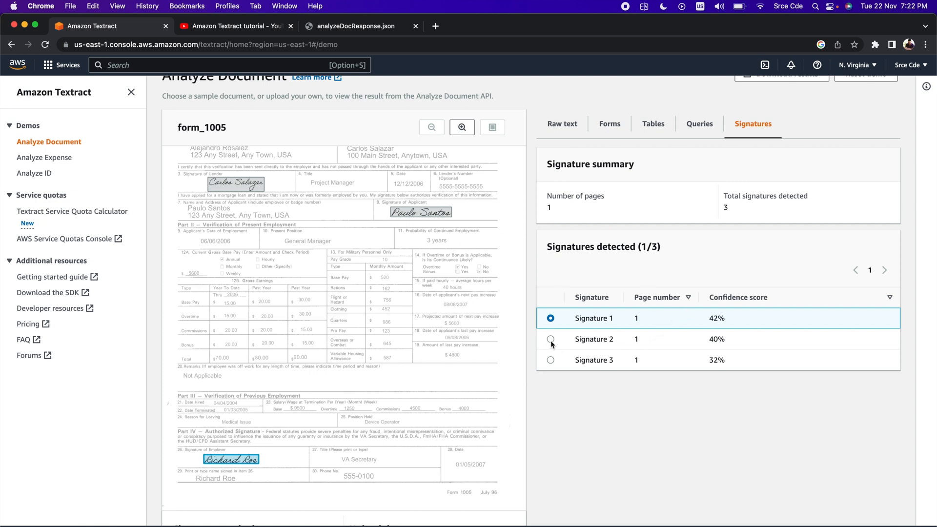
Step: Highlight Signature 3 on the document, then begin uploading a custom document
click(550, 360)
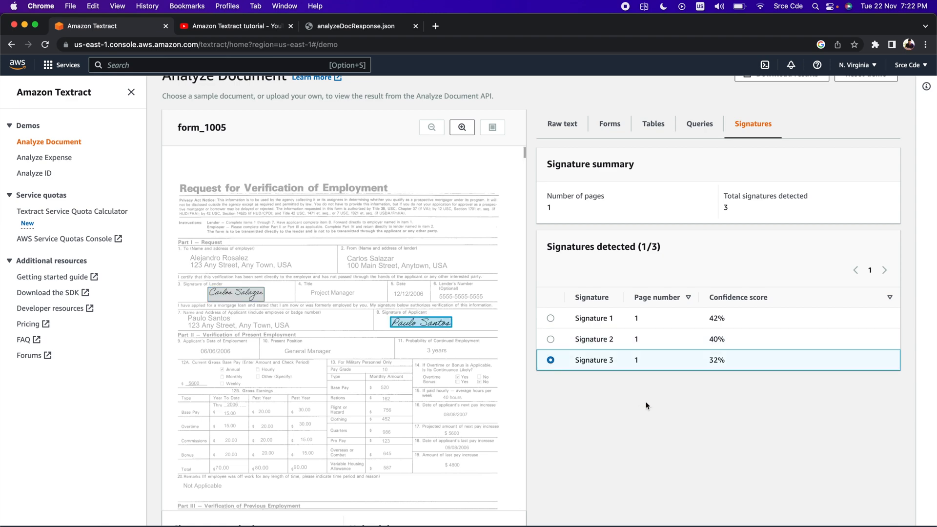
scroll(down, 3)
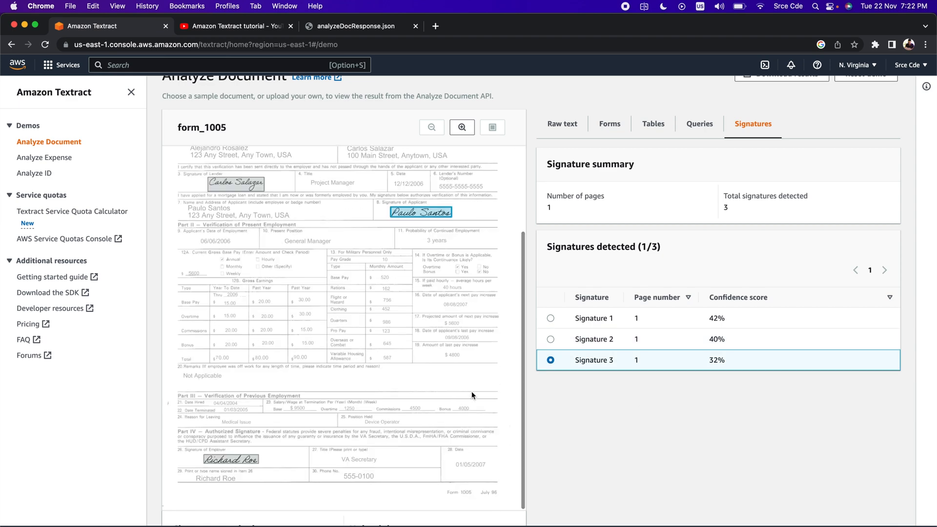
scroll(down, 3)
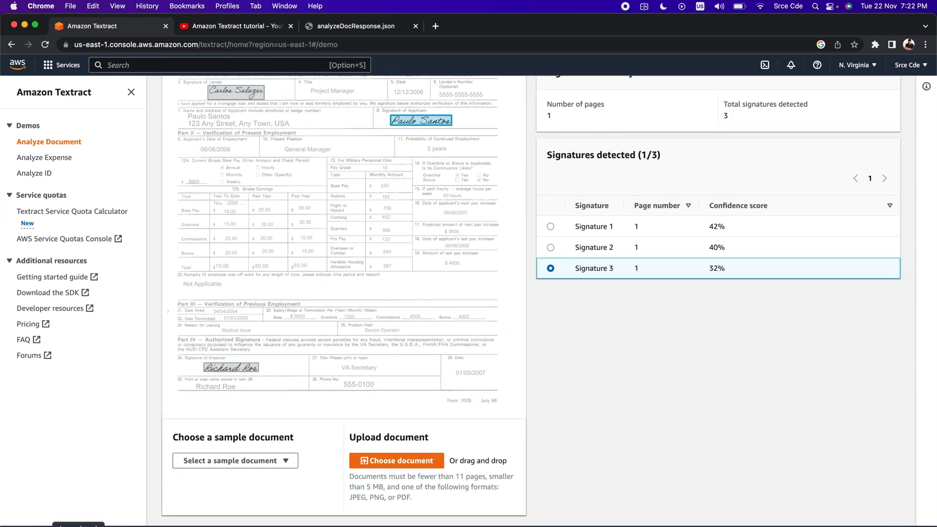
click(396, 461)
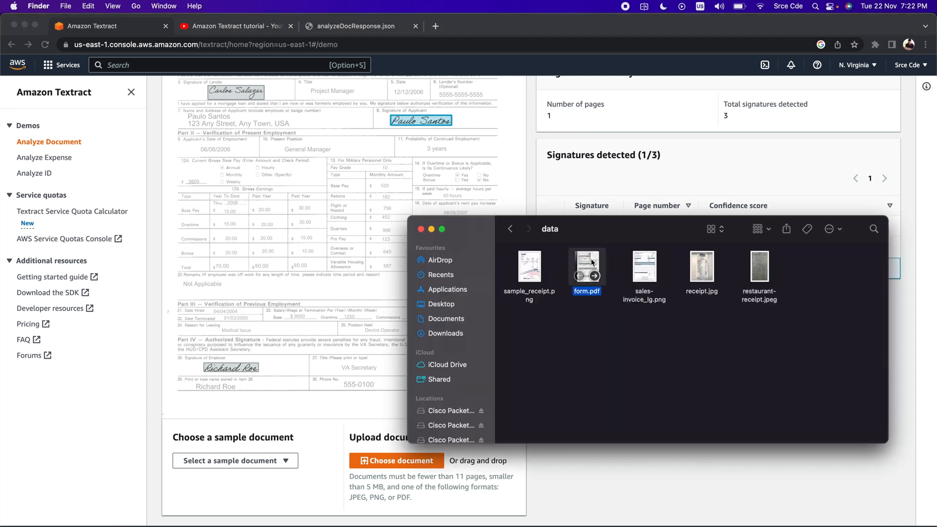
mouse_move(581, 265)
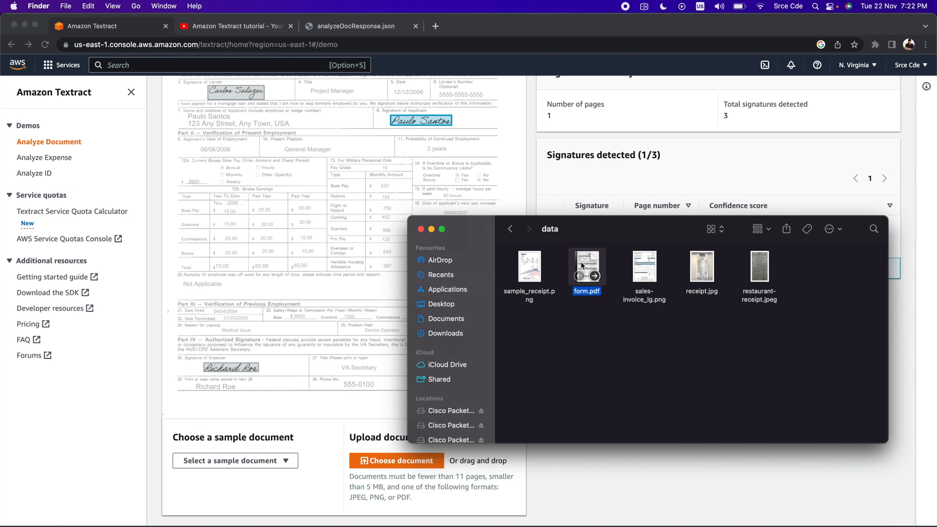
Step: Upload form.pdf and apply a configuration with only Signature detection enabled
click(587, 266)
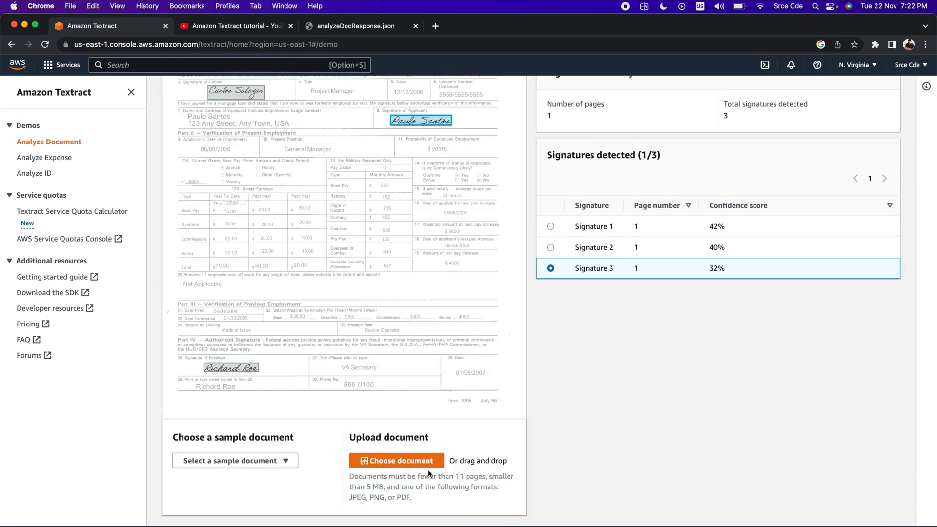
click(397, 461)
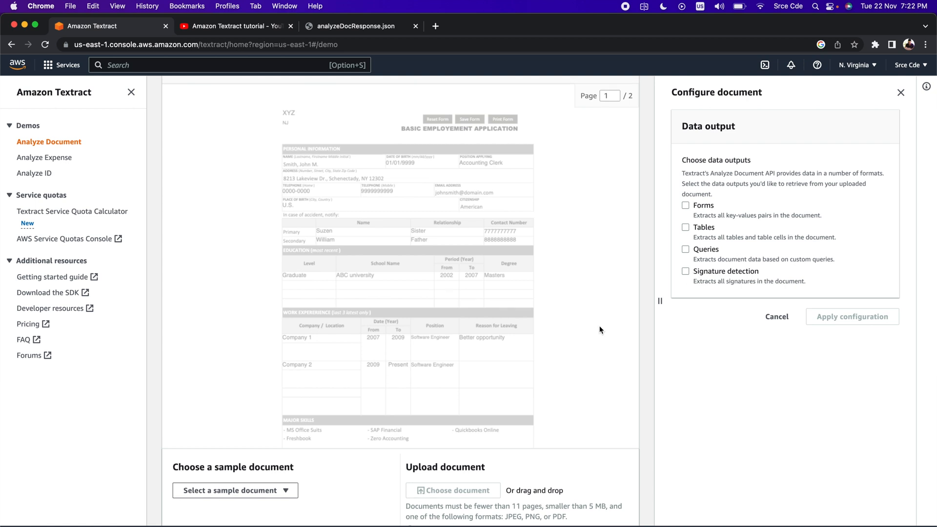
mouse_move(709, 176)
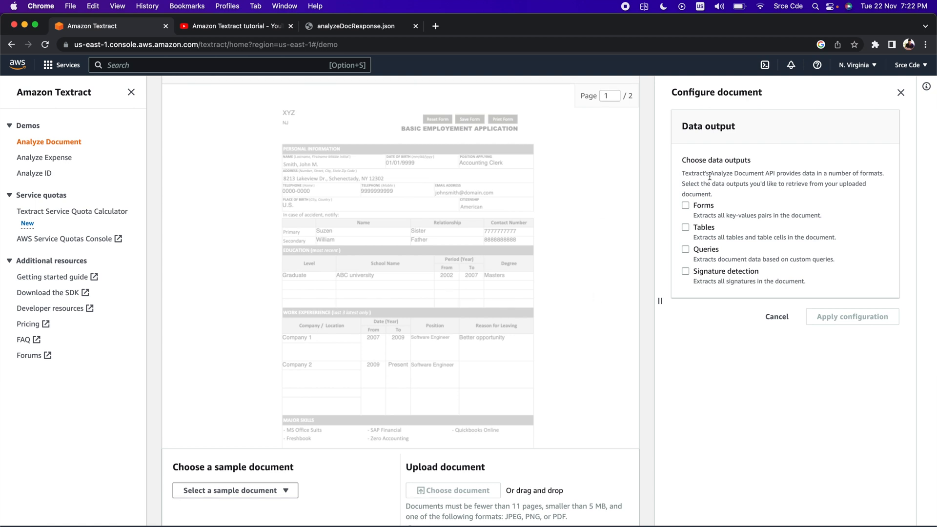
mouse_move(740, 234)
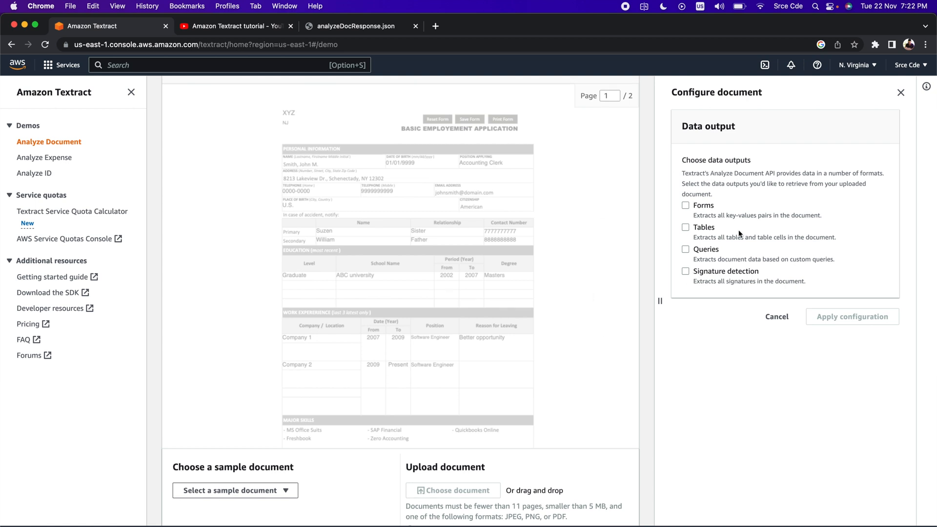
mouse_move(689, 277)
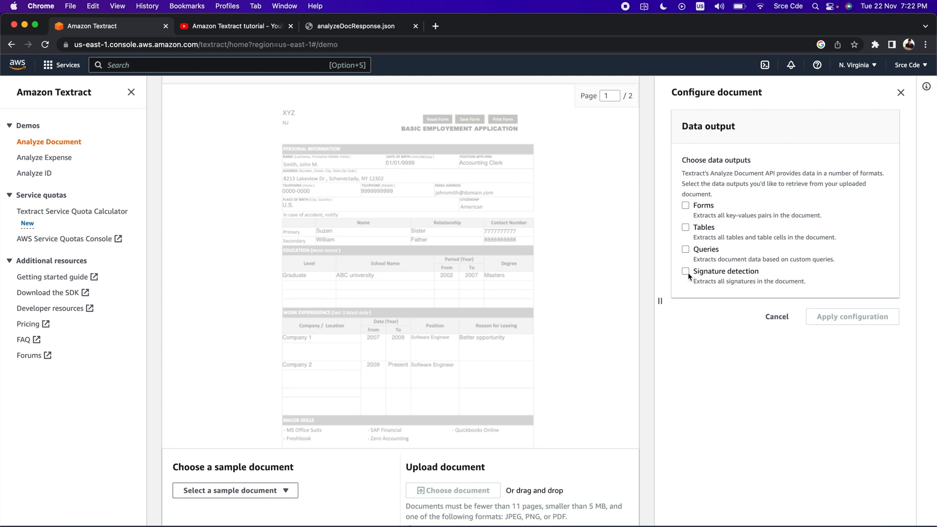
click(685, 271)
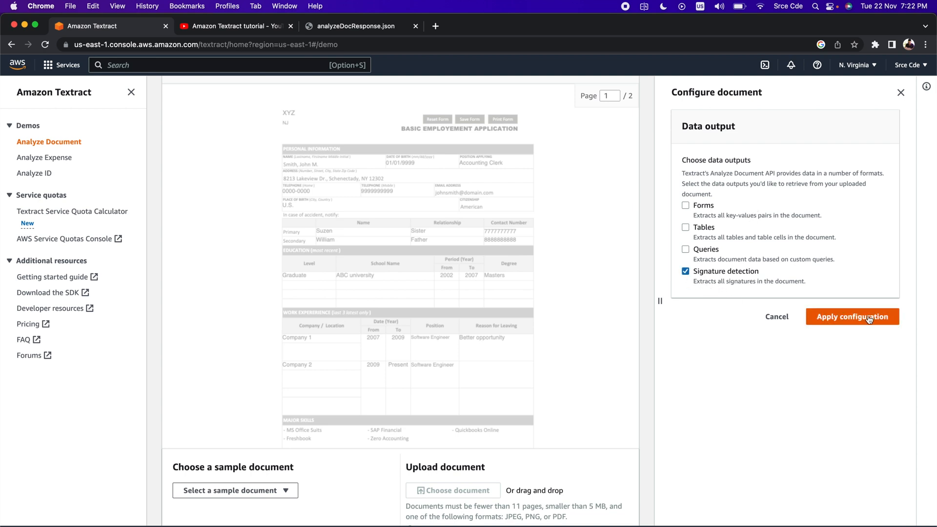
click(853, 316)
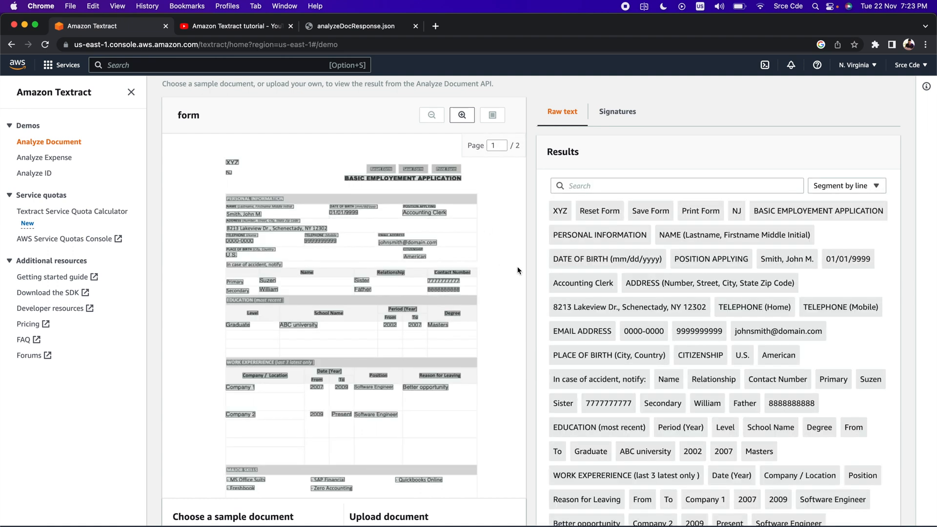
mouse_move(601, 146)
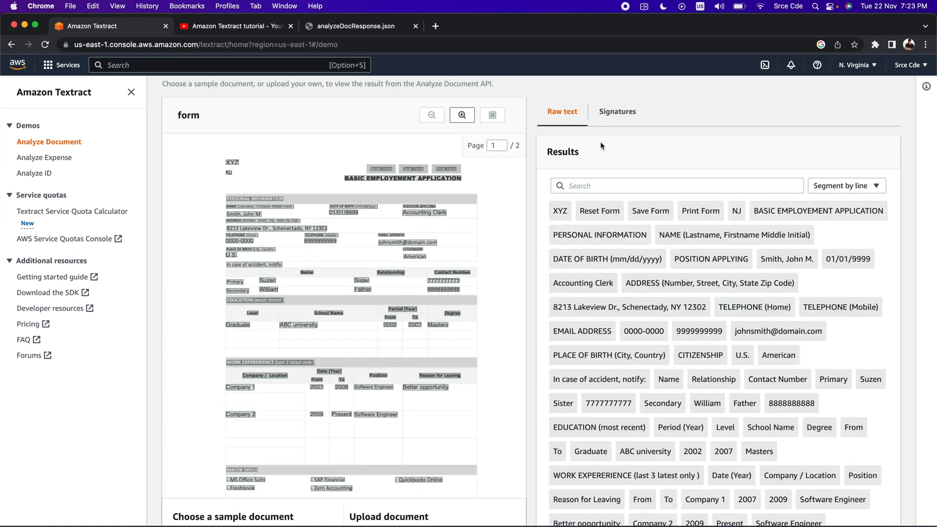
Step: View form.pdf's signature summary: 2 pages, 3 signatures at 63%, 15% and 11% confidence
click(617, 112)
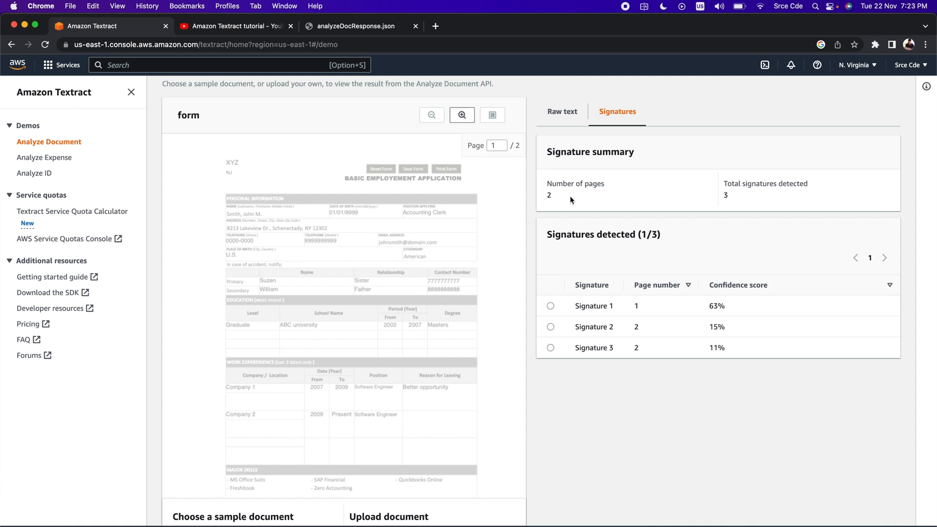
mouse_move(560, 199)
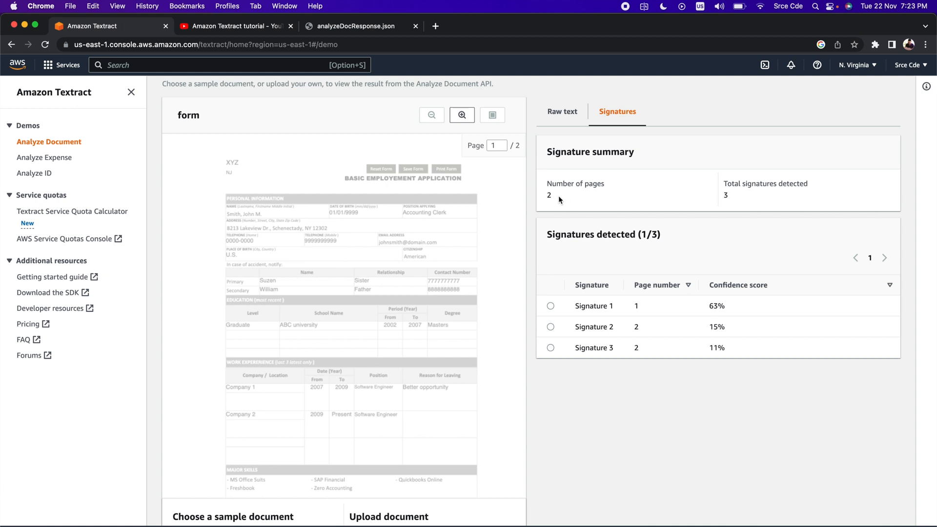
mouse_move(786, 188)
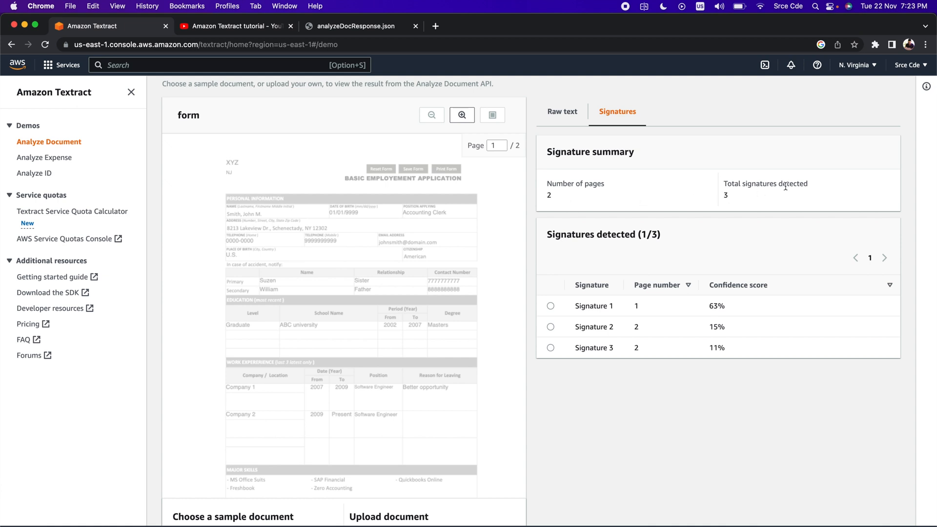
mouse_move(656, 378)
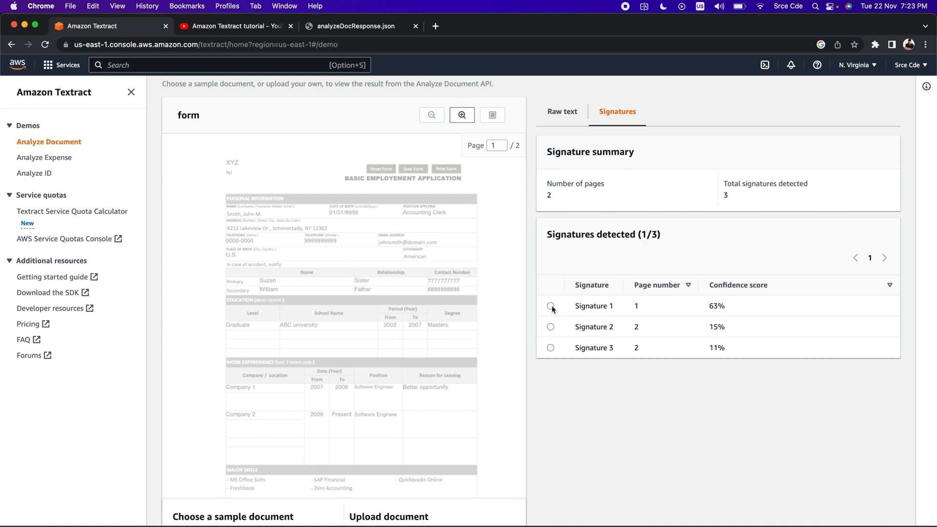
Step: Highlight Signature 1, then Signature 3 (John Smith) on page 2 of the form
click(551, 306)
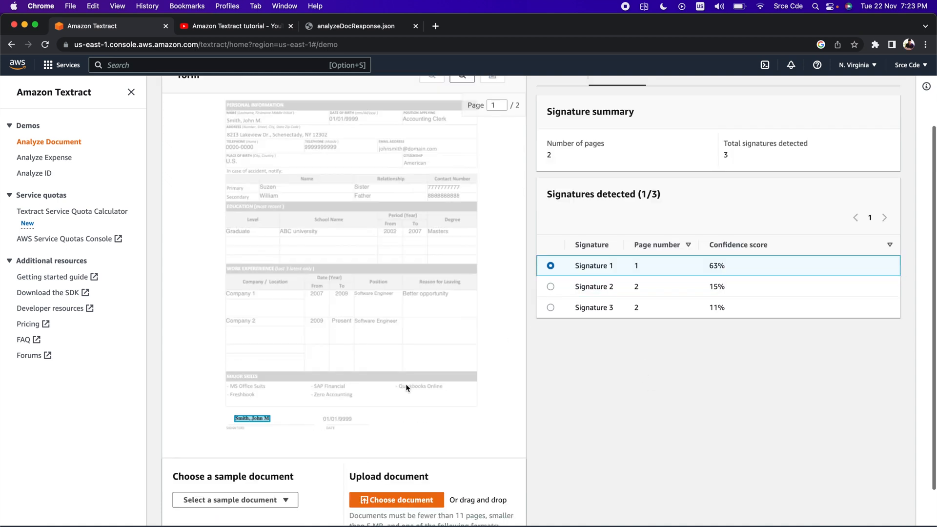
scroll(down, 3)
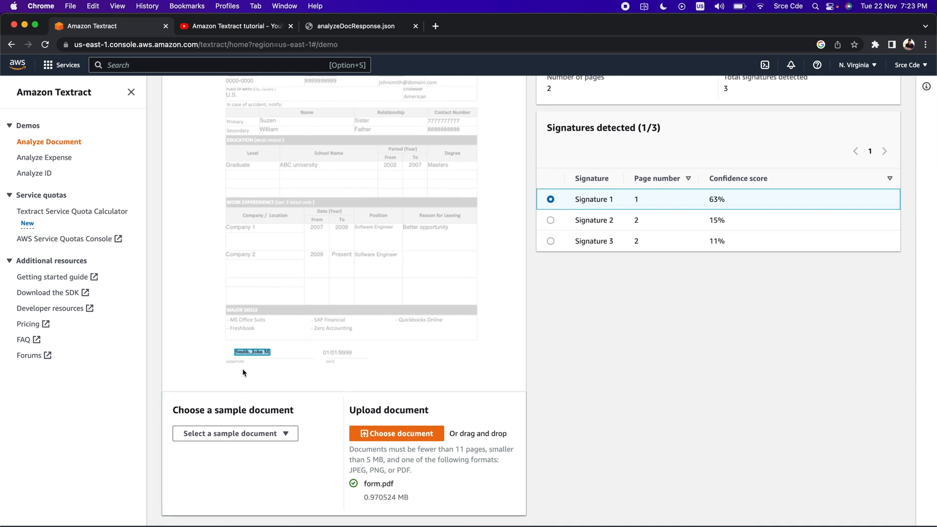
mouse_move(539, 262)
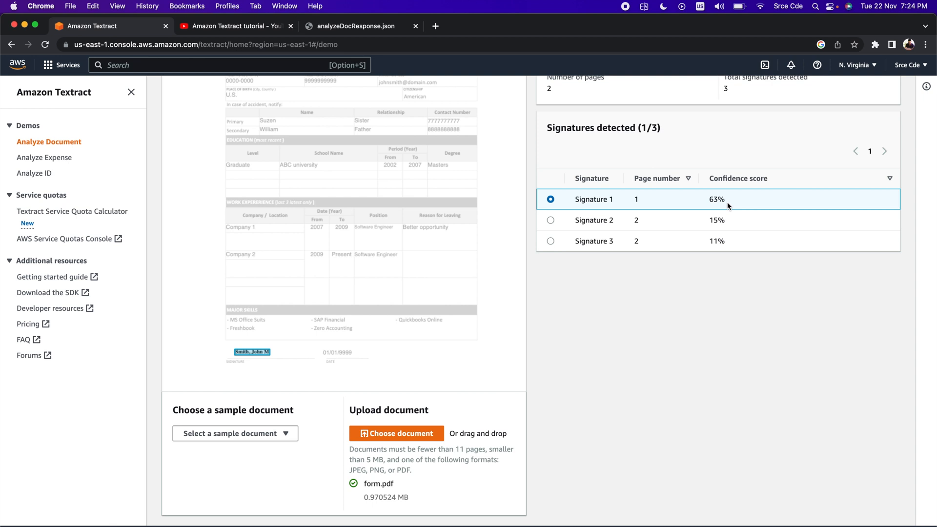
mouse_move(666, 201)
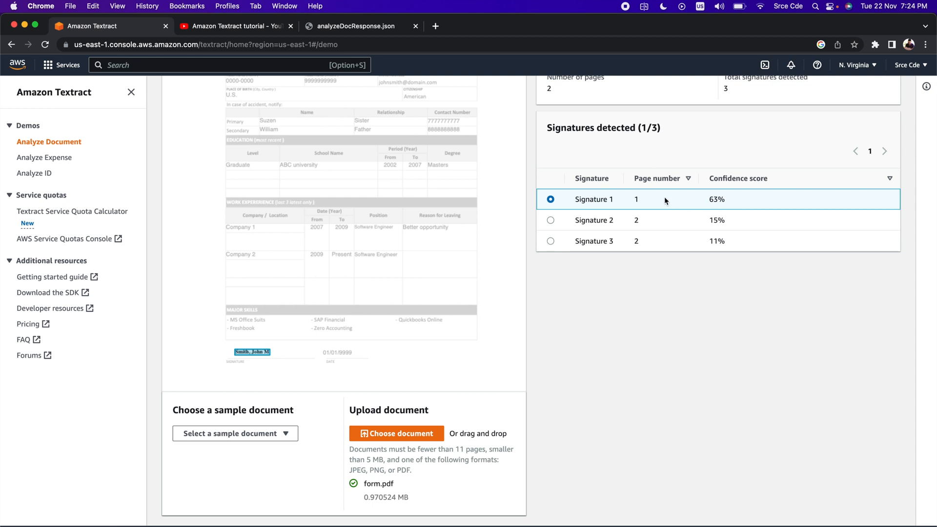
mouse_move(551, 223)
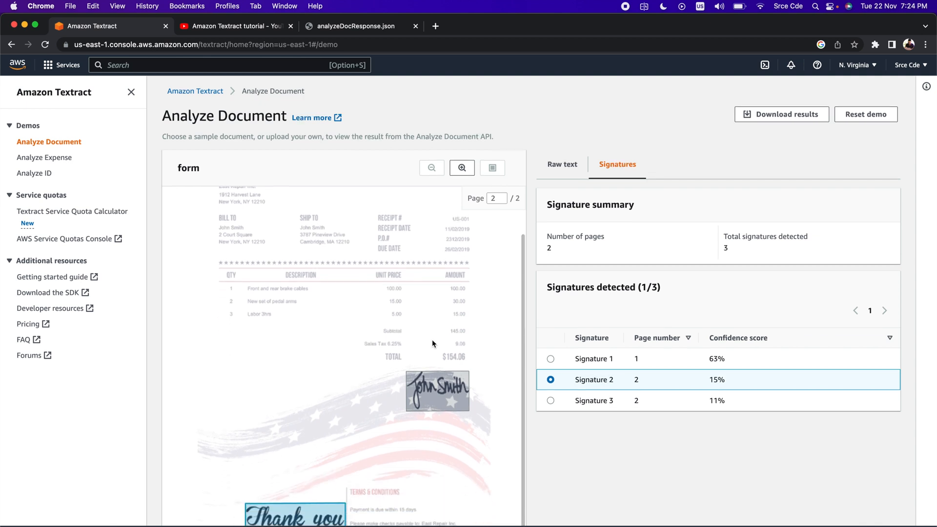
scroll(down, 3)
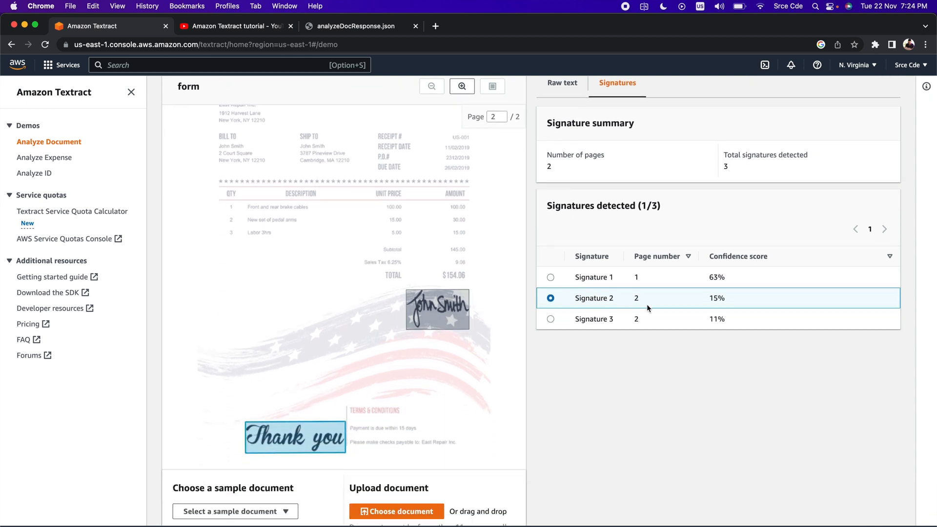
mouse_move(663, 303)
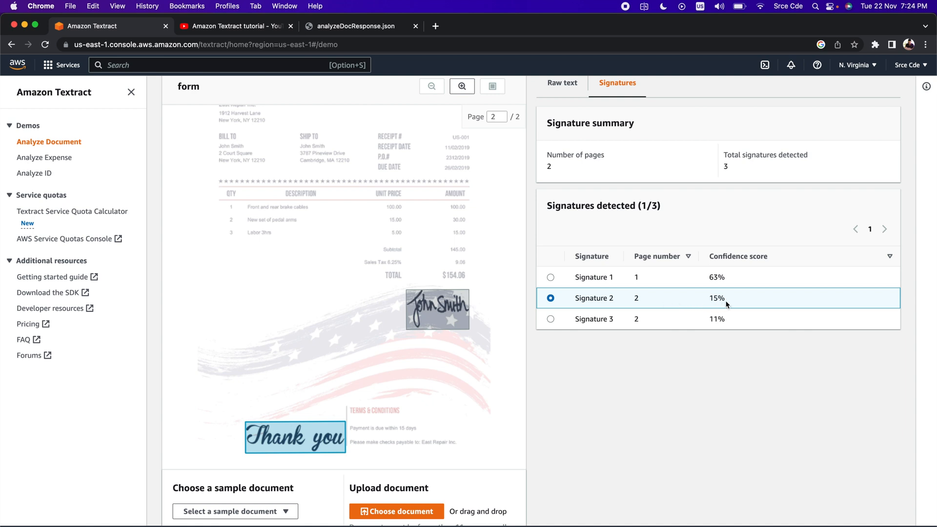
mouse_move(551, 320)
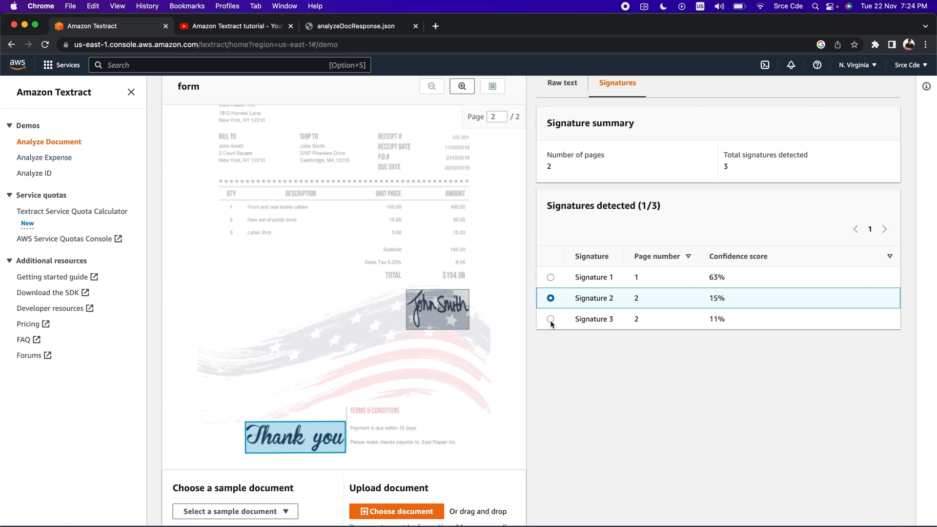
click(550, 318)
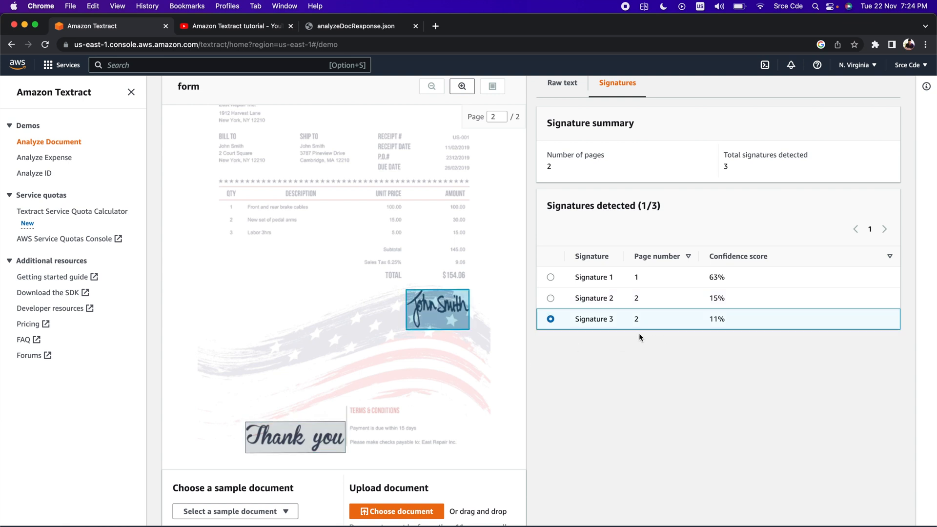
mouse_move(305, 449)
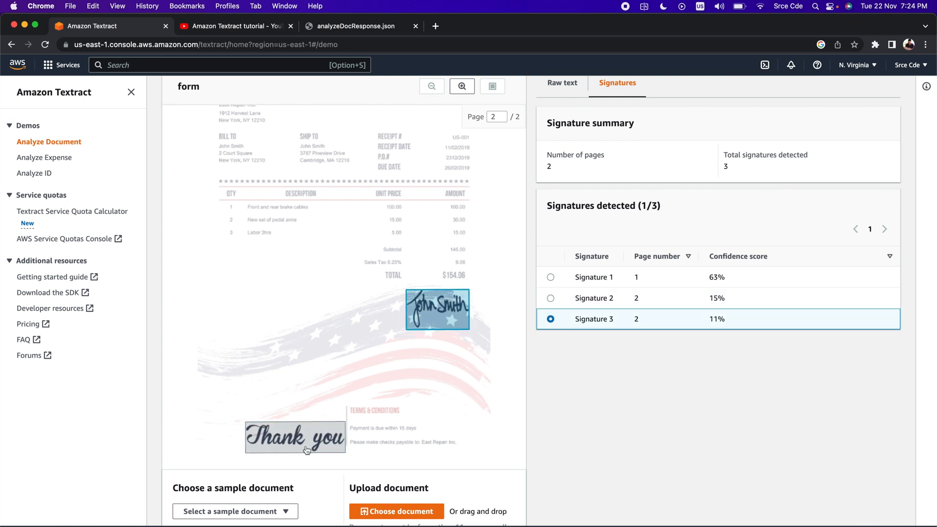
mouse_move(627, 330)
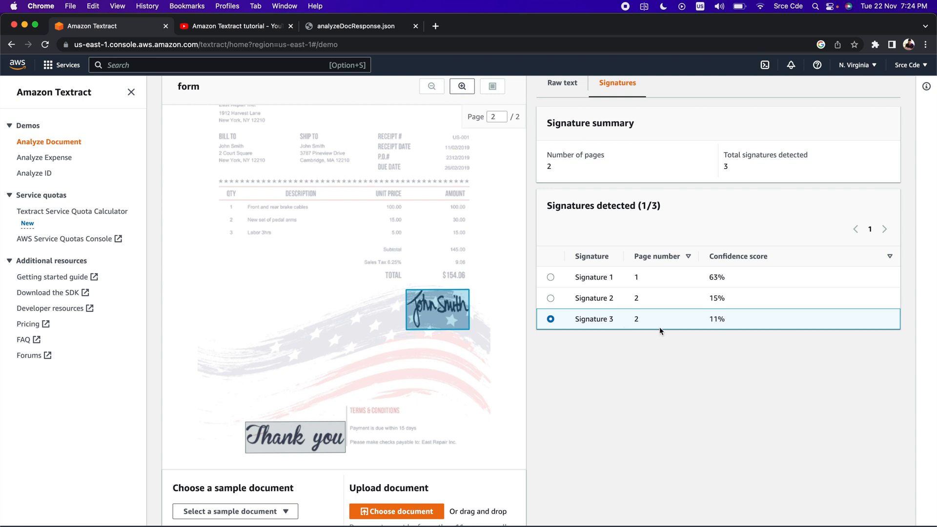
mouse_move(741, 339)
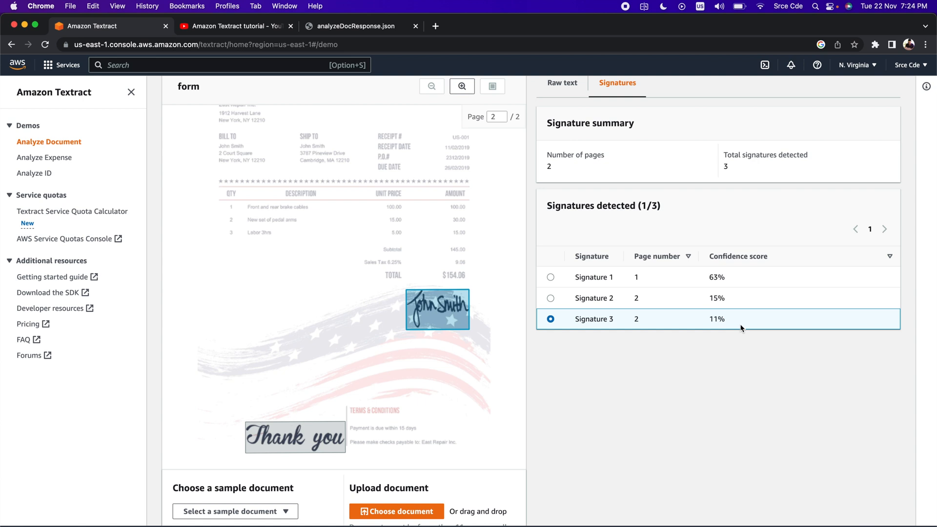
mouse_move(658, 379)
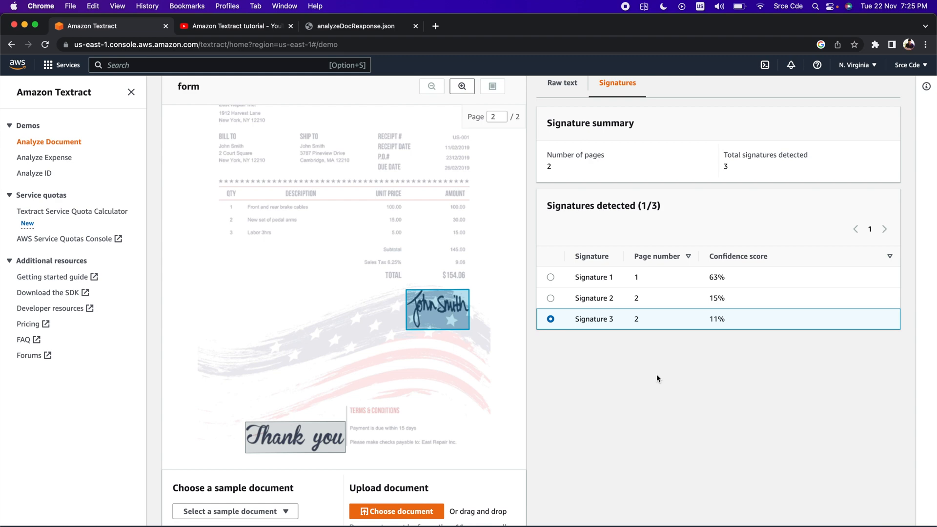
mouse_move(633, 287)
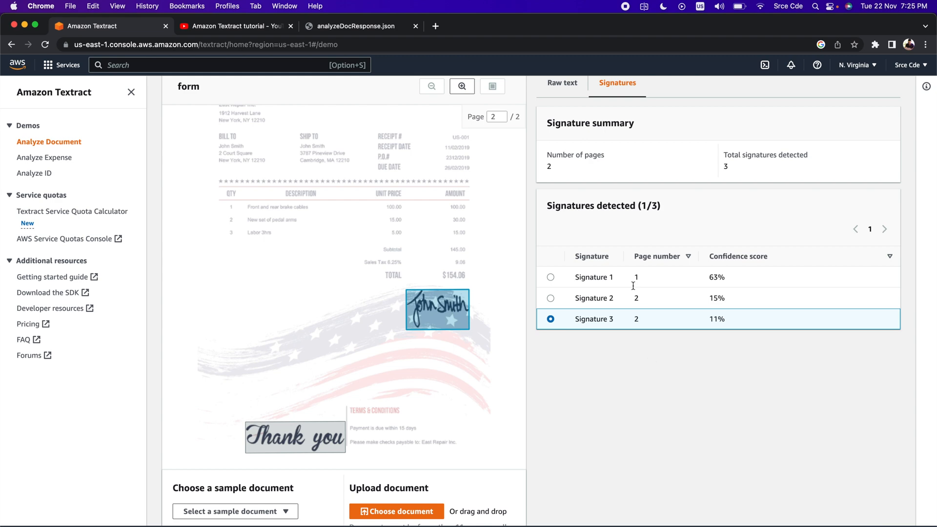
Step: In analyzeDocResponse.json, search 'blocktype": "sign' and select the SIGNATURE BlockType line
click(355, 25)
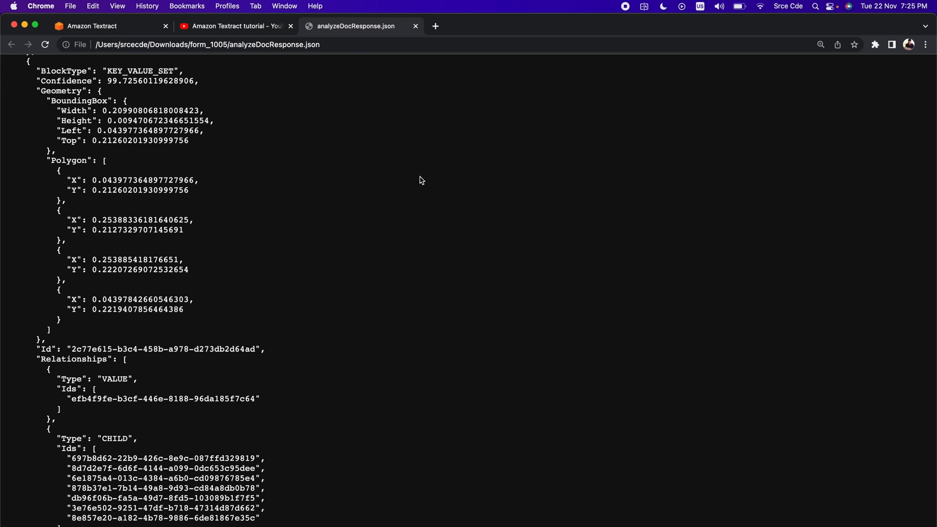
mouse_move(429, 193)
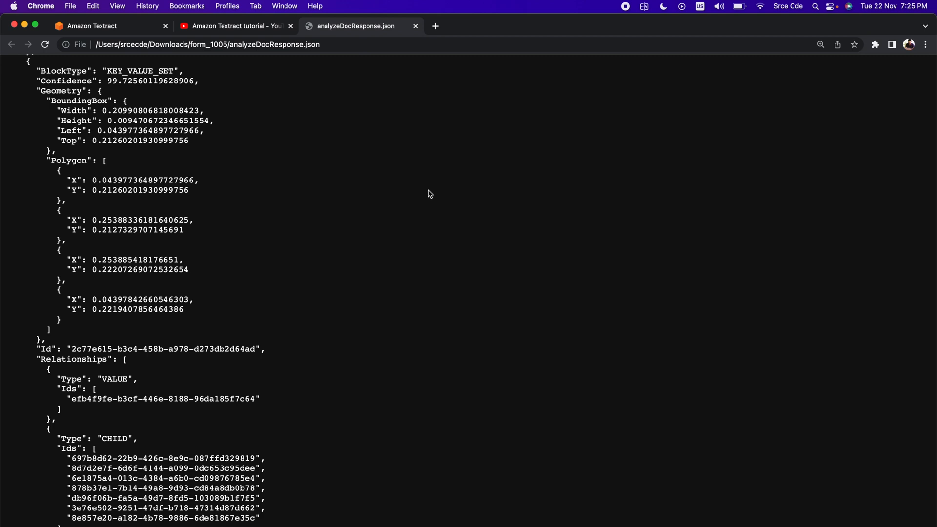
mouse_move(425, 232)
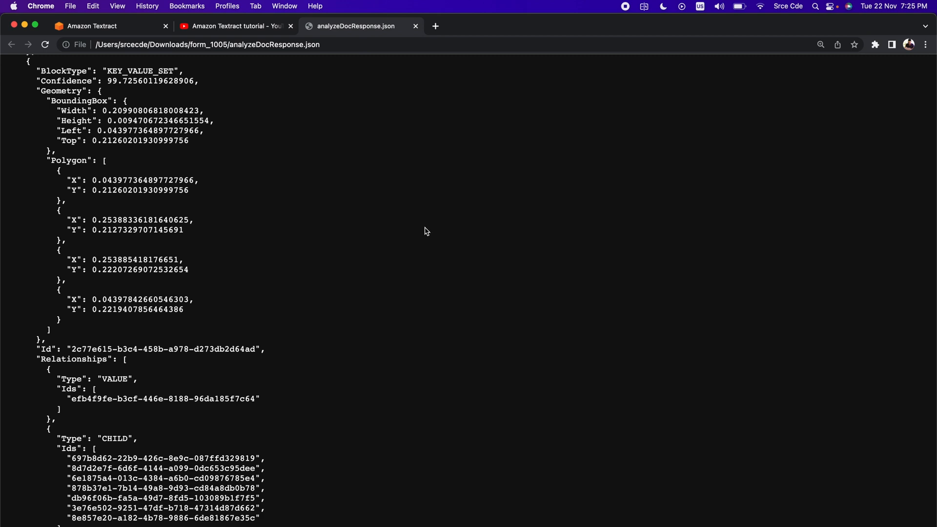
text(blocktype": "sign)
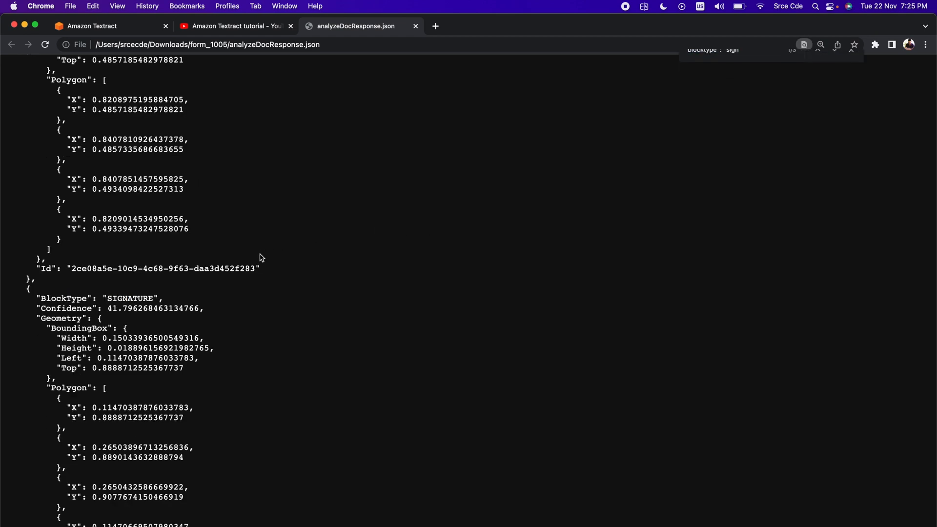
drag(36, 299, 167, 307)
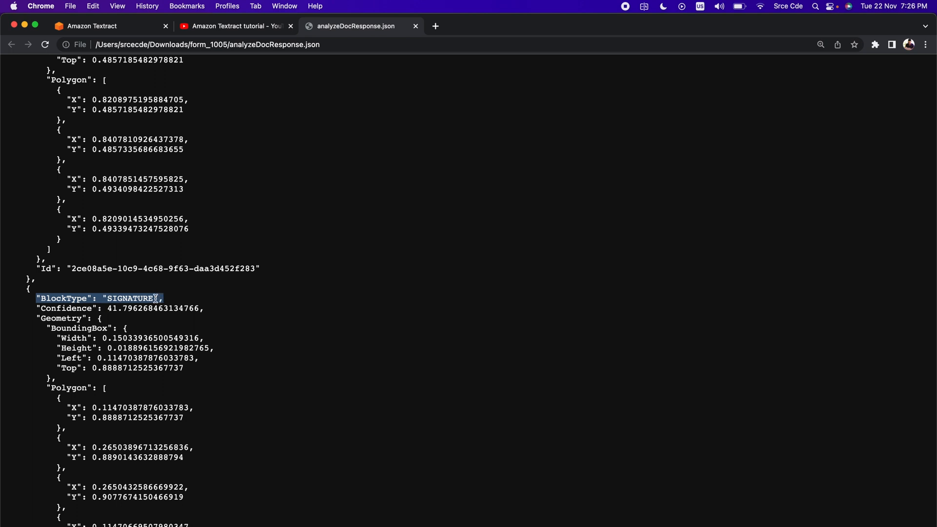
Step: Select the signature block's Confidence key (41.8), then switch to the Amazon Textract tutorial playlist
scroll(down, 3)
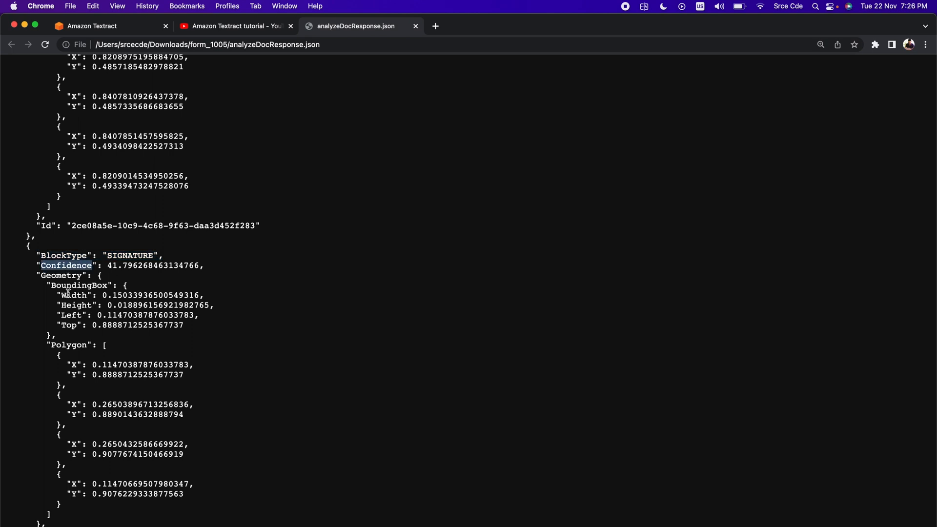
double_click(64, 294)
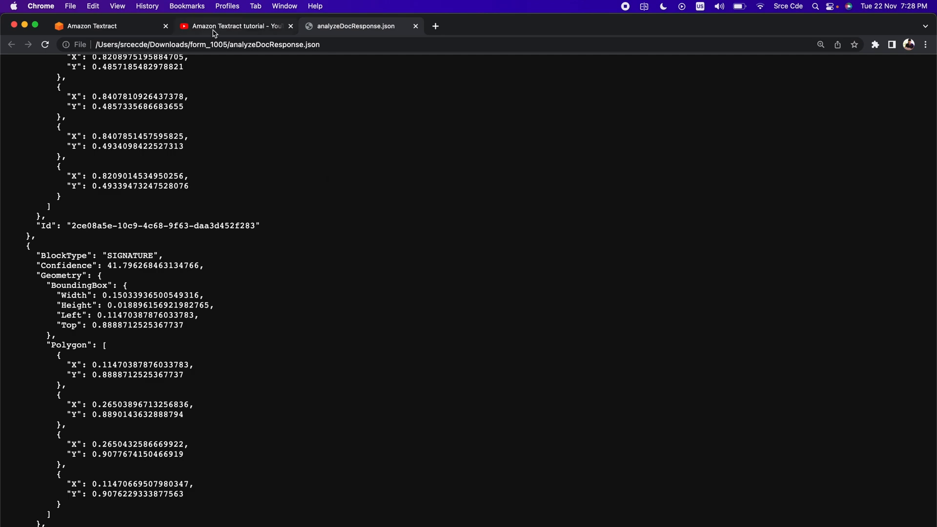
click(240, 26)
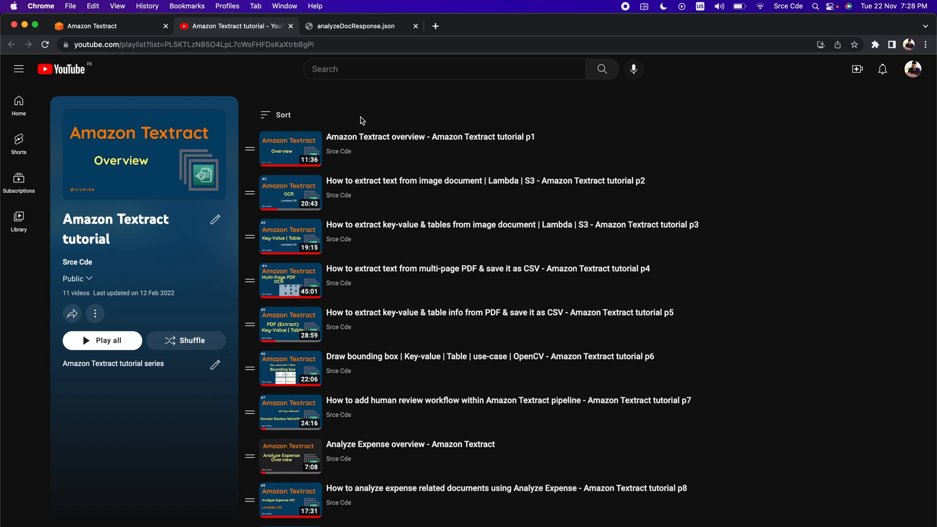